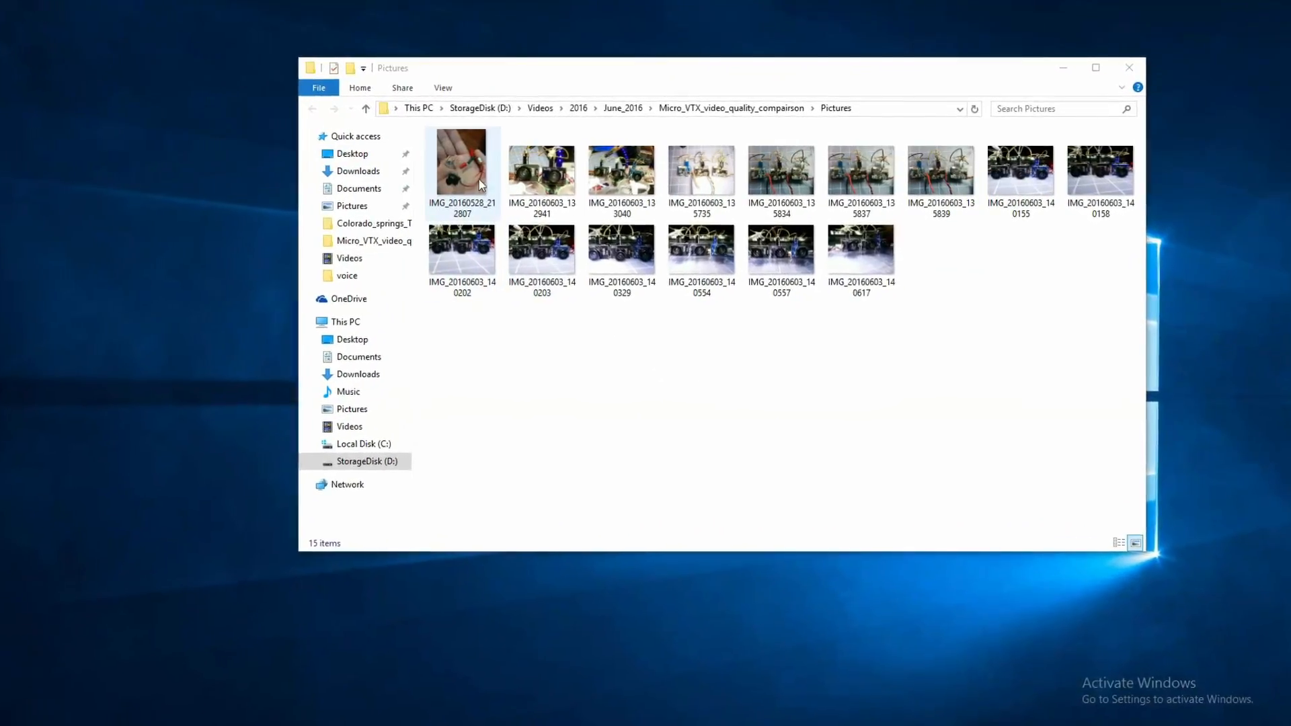
# - Select the first thumbnail, IMG_20160528_212807, the camera-in-hand photo
pyautogui.click(462, 160)
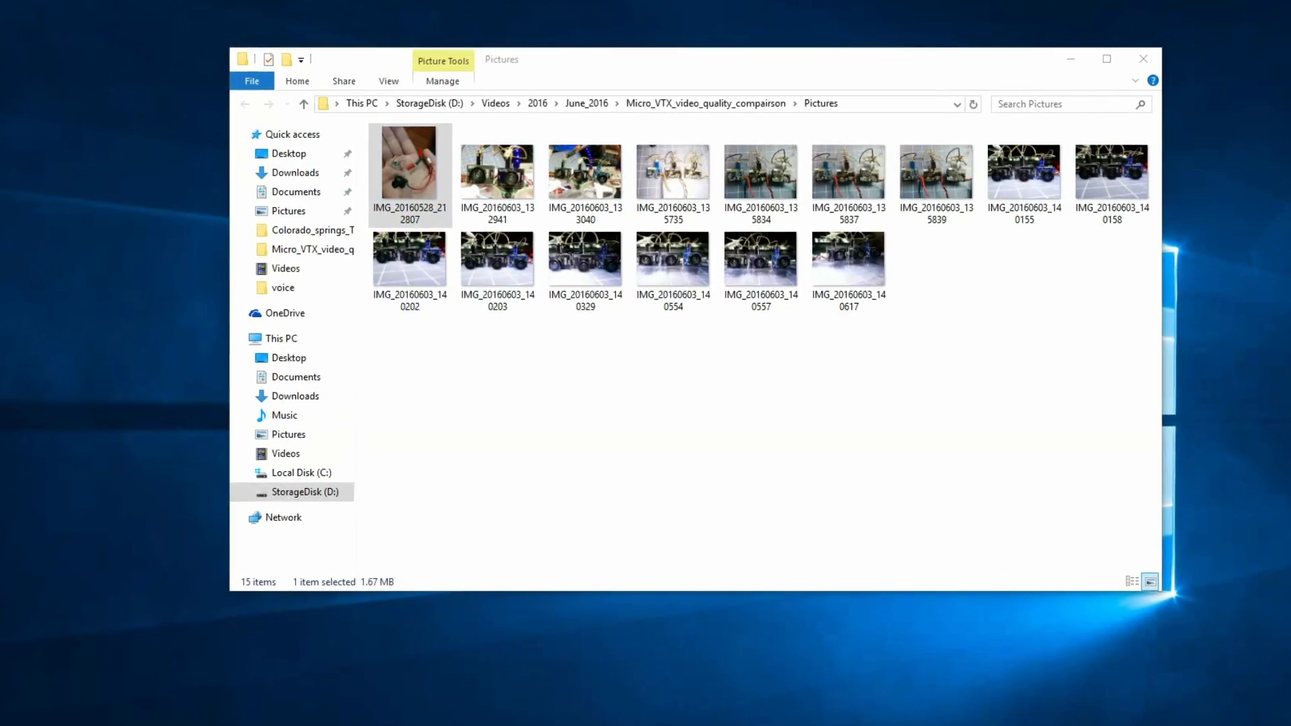
# - View the hand-held camera photo full size in Photos, then advance to the two-camera shot
pyautogui.doubleClick(409, 160)
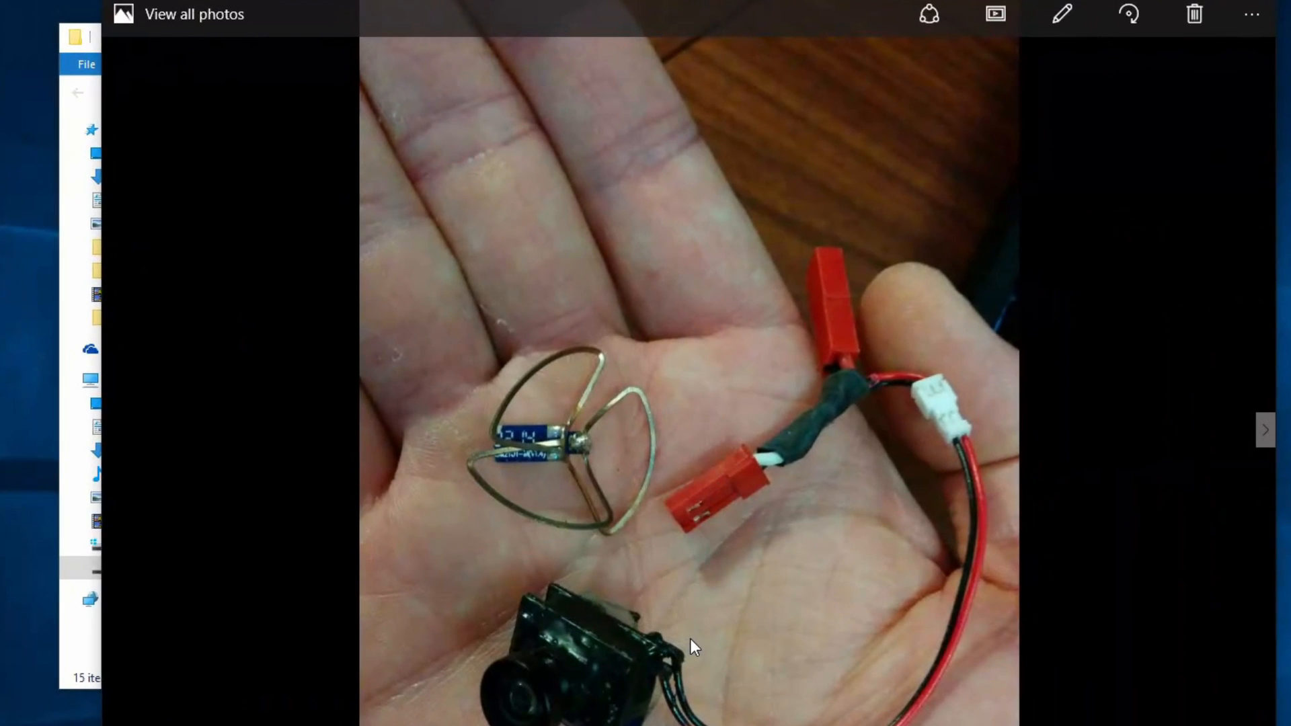
pyautogui.moveTo(502, 472)
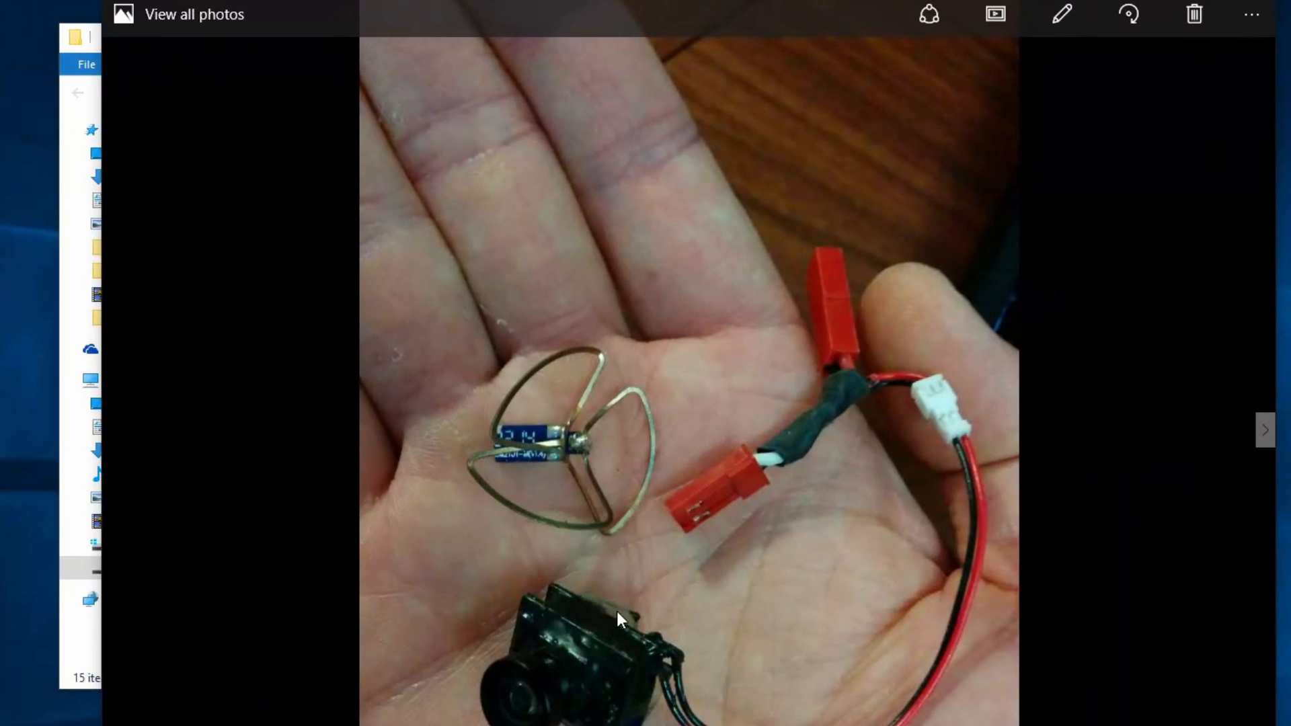
pyautogui.moveTo(1241, 472)
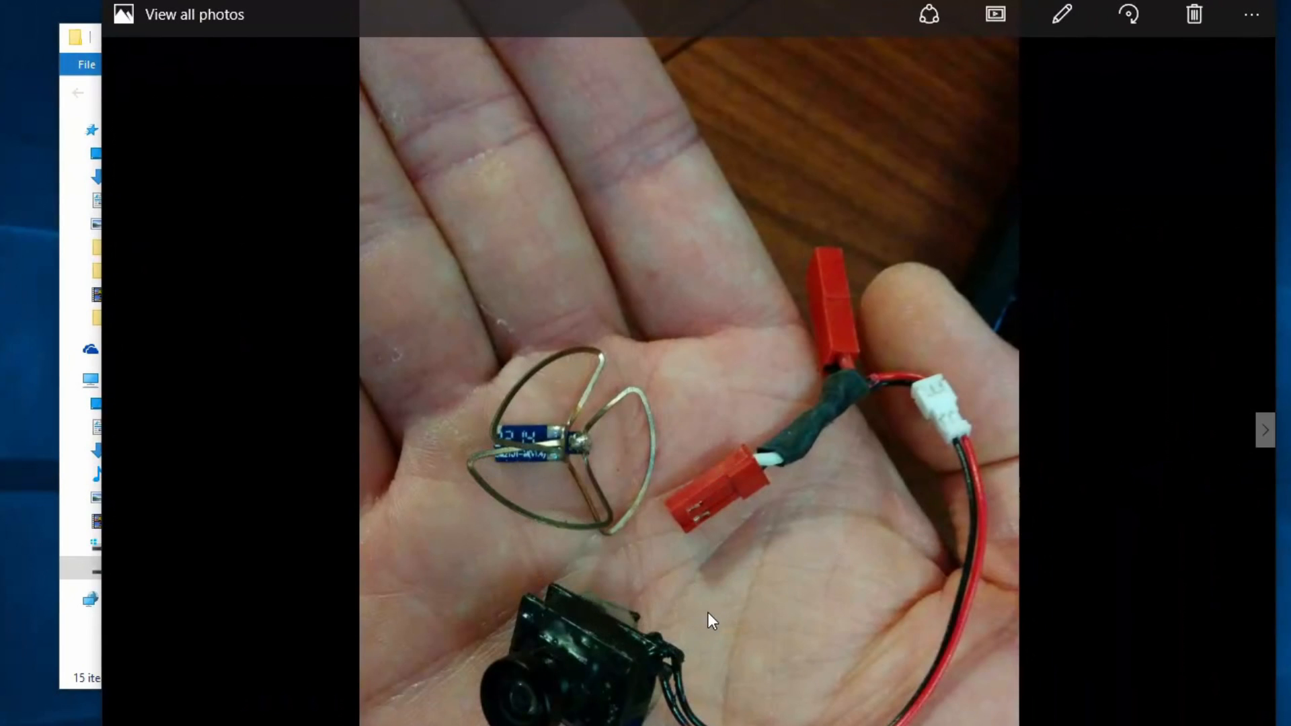
pyautogui.moveTo(690, 621)
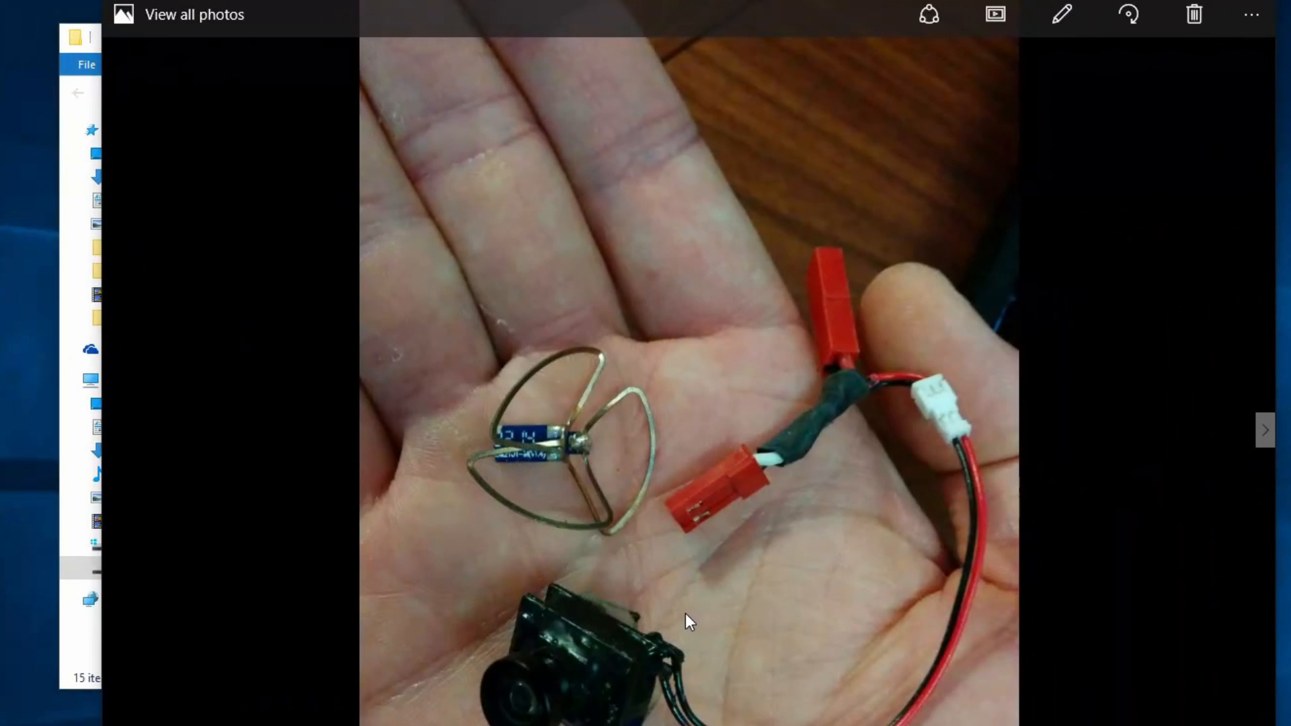
pyautogui.moveTo(842, 546)
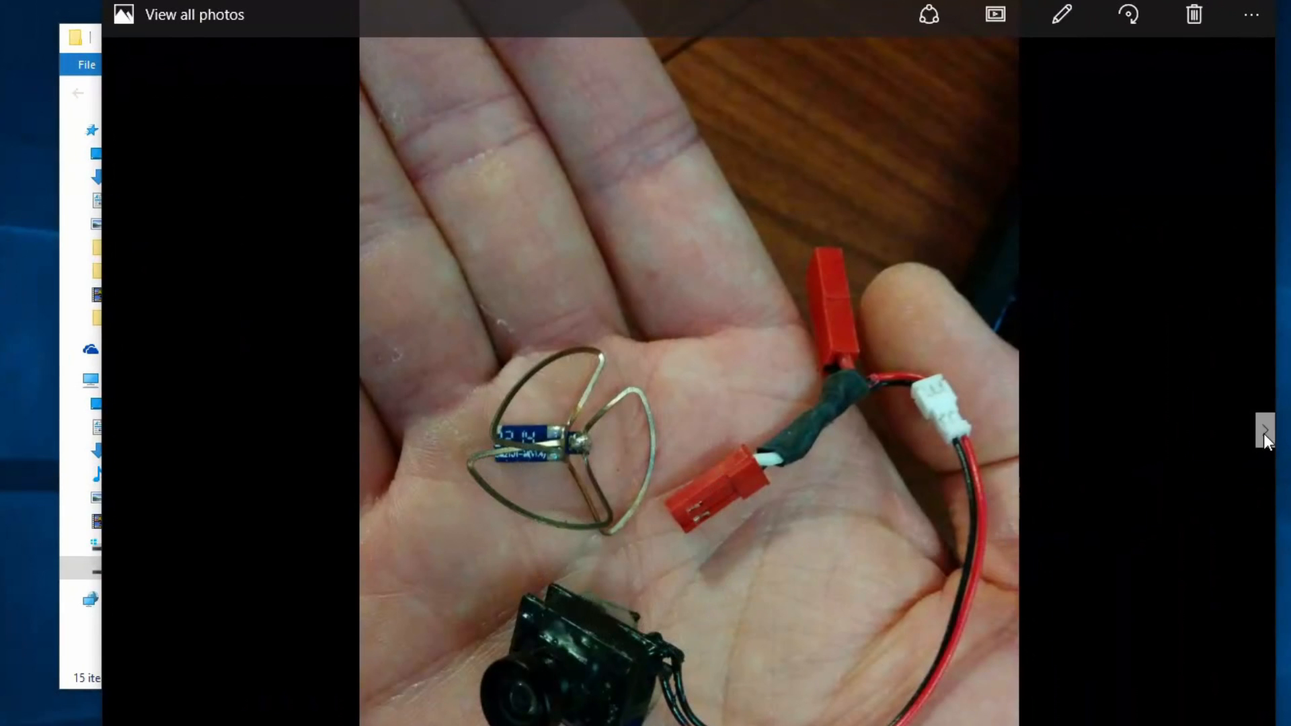
pyautogui.click(1266, 429)
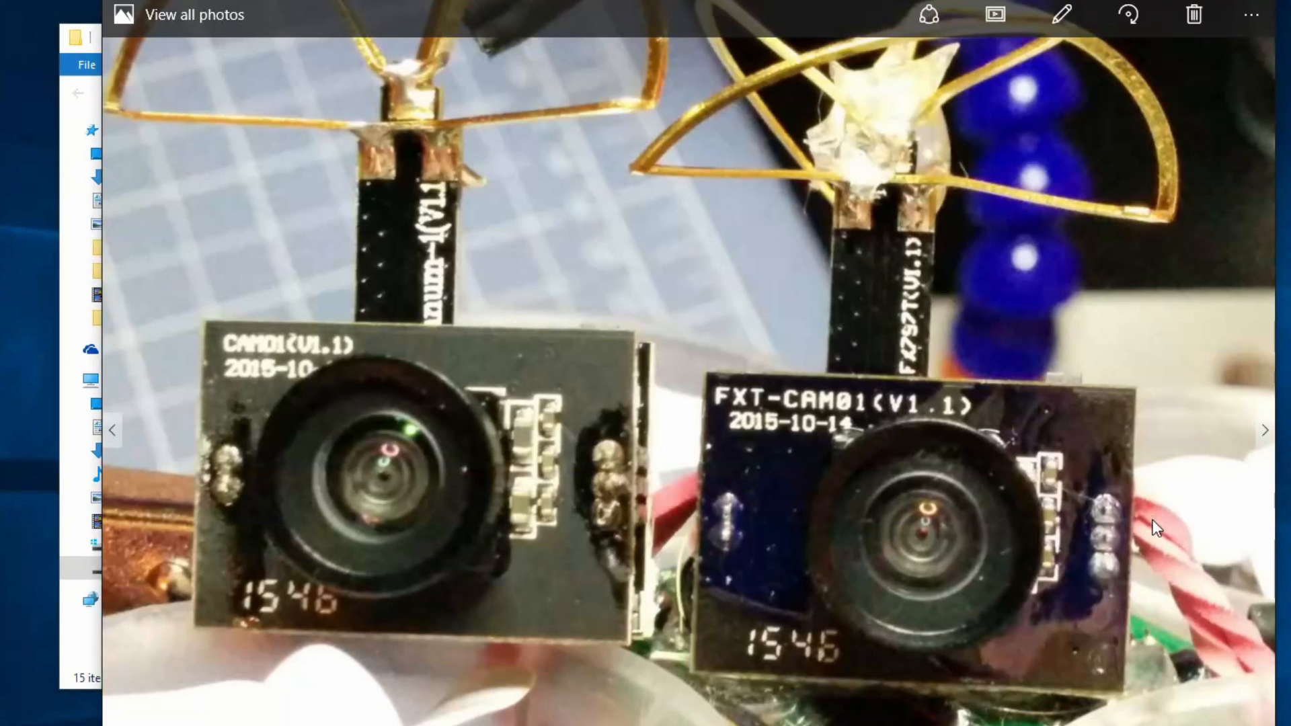
pyautogui.moveTo(1033, 643)
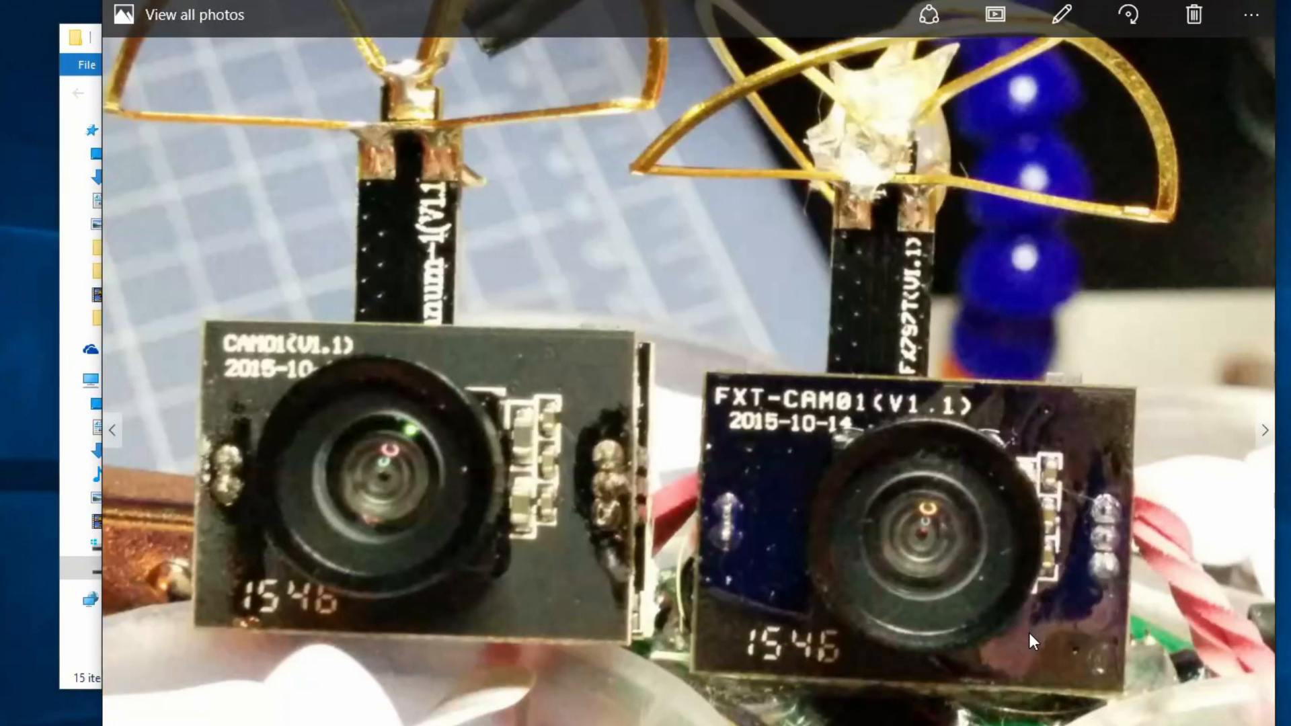
pyautogui.moveTo(1041, 638)
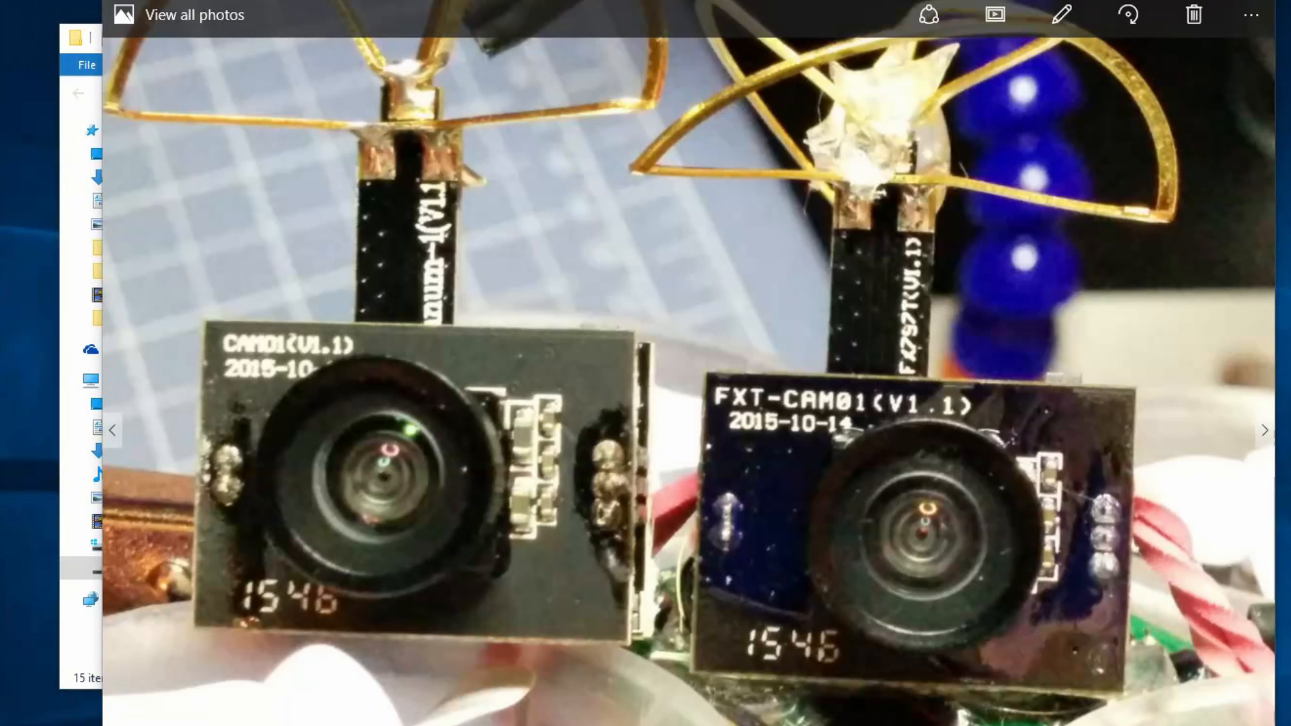
pyautogui.moveTo(1203, 520)
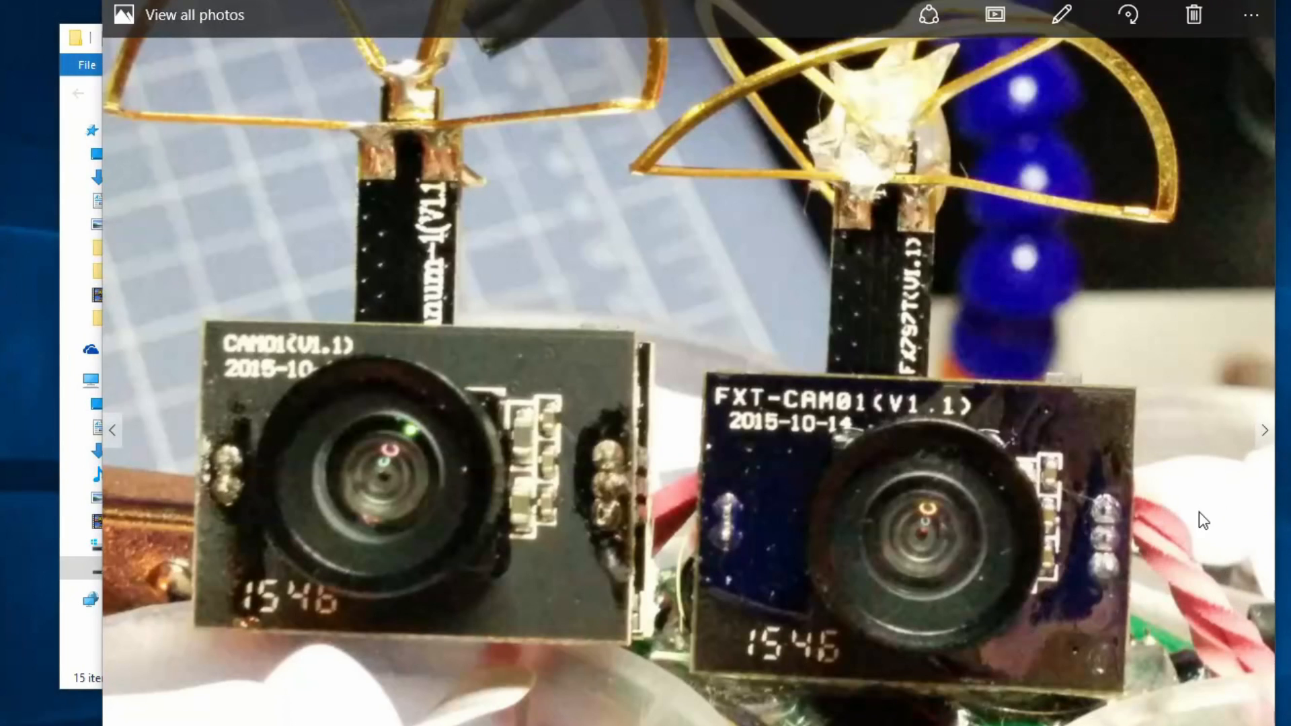
pyautogui.moveTo(1230, 496)
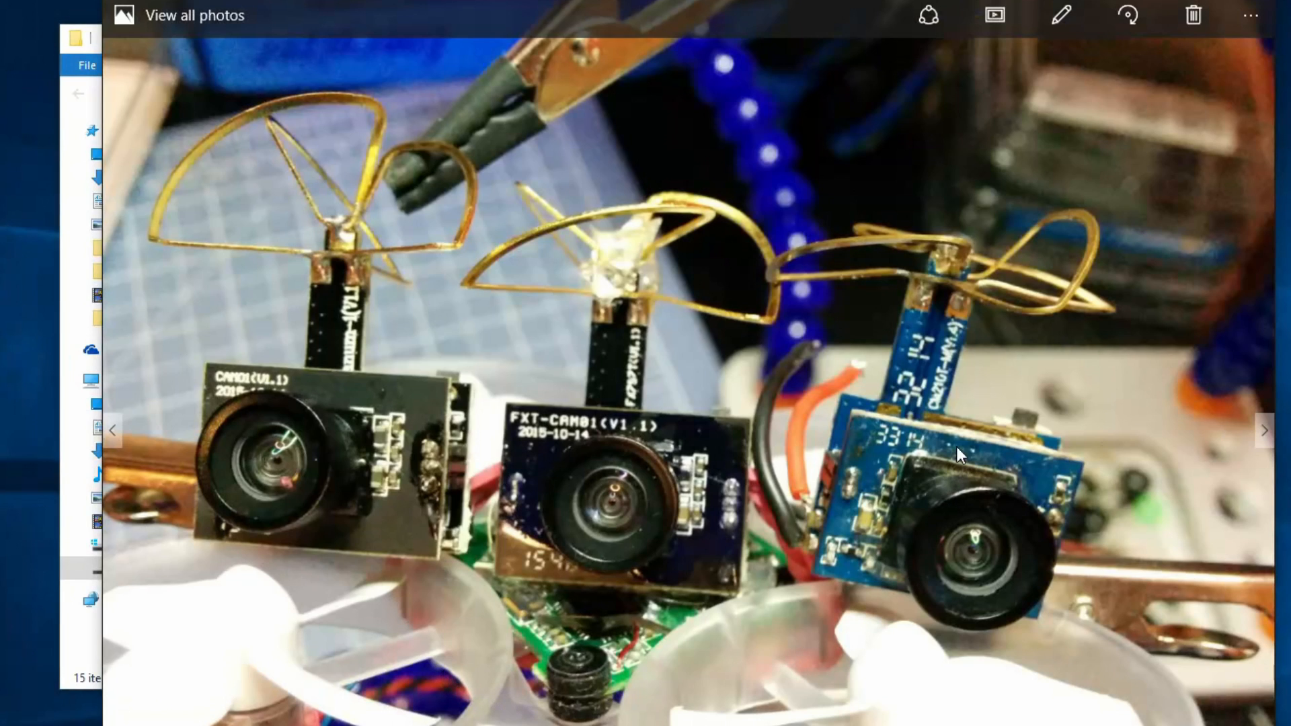
pyautogui.moveTo(857, 274)
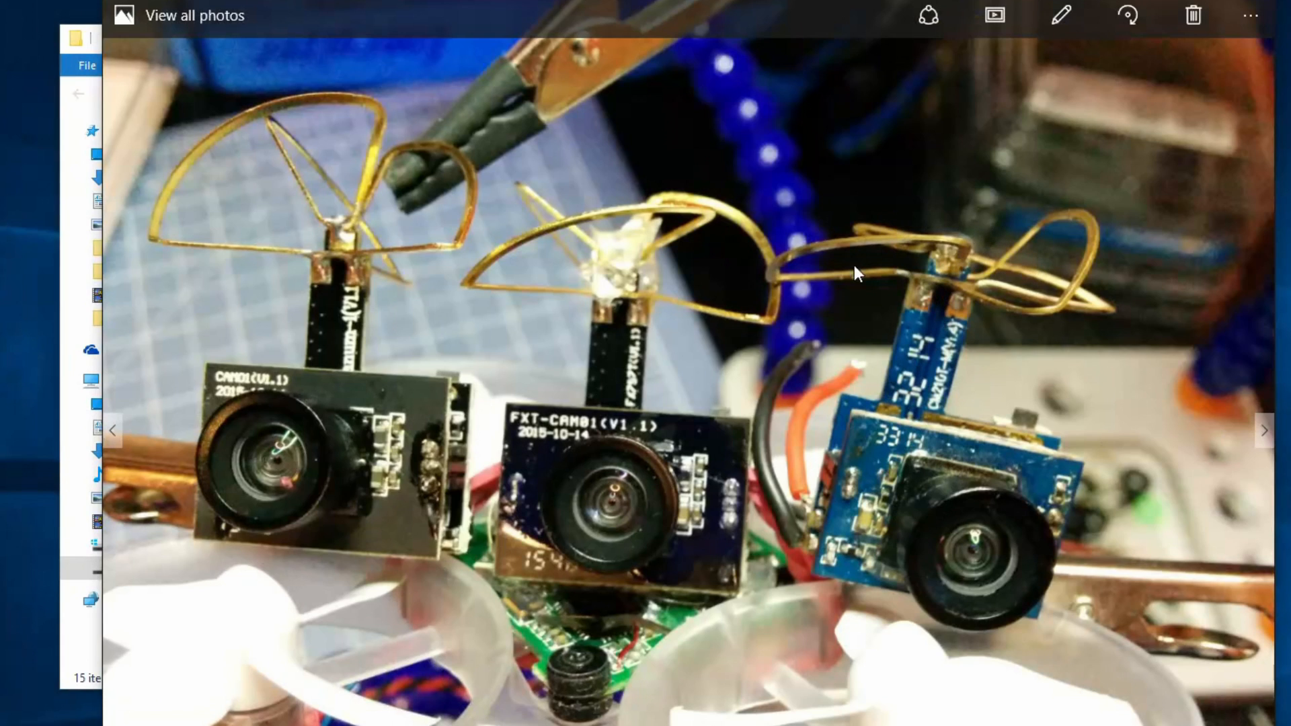
# - Page through the three transmitter boards and three-cameras-front-on photos in Photos
pyautogui.click(1265, 431)
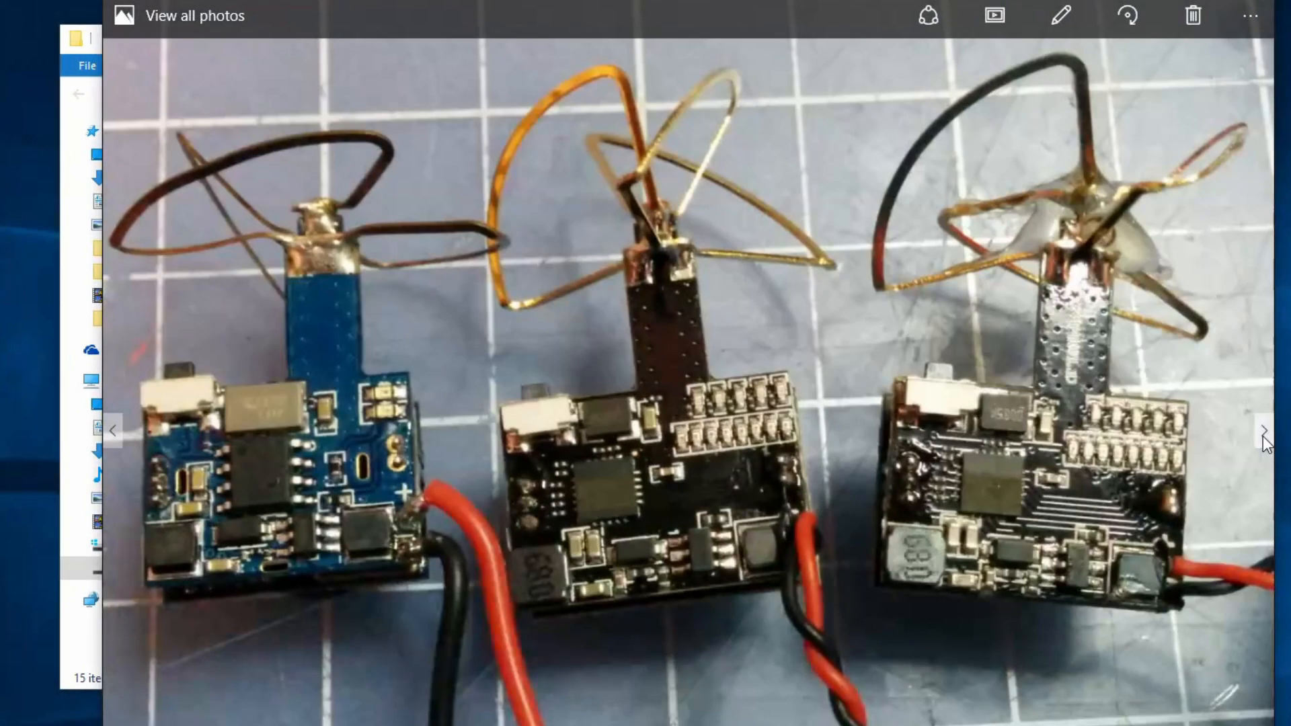
pyautogui.moveTo(1127, 689)
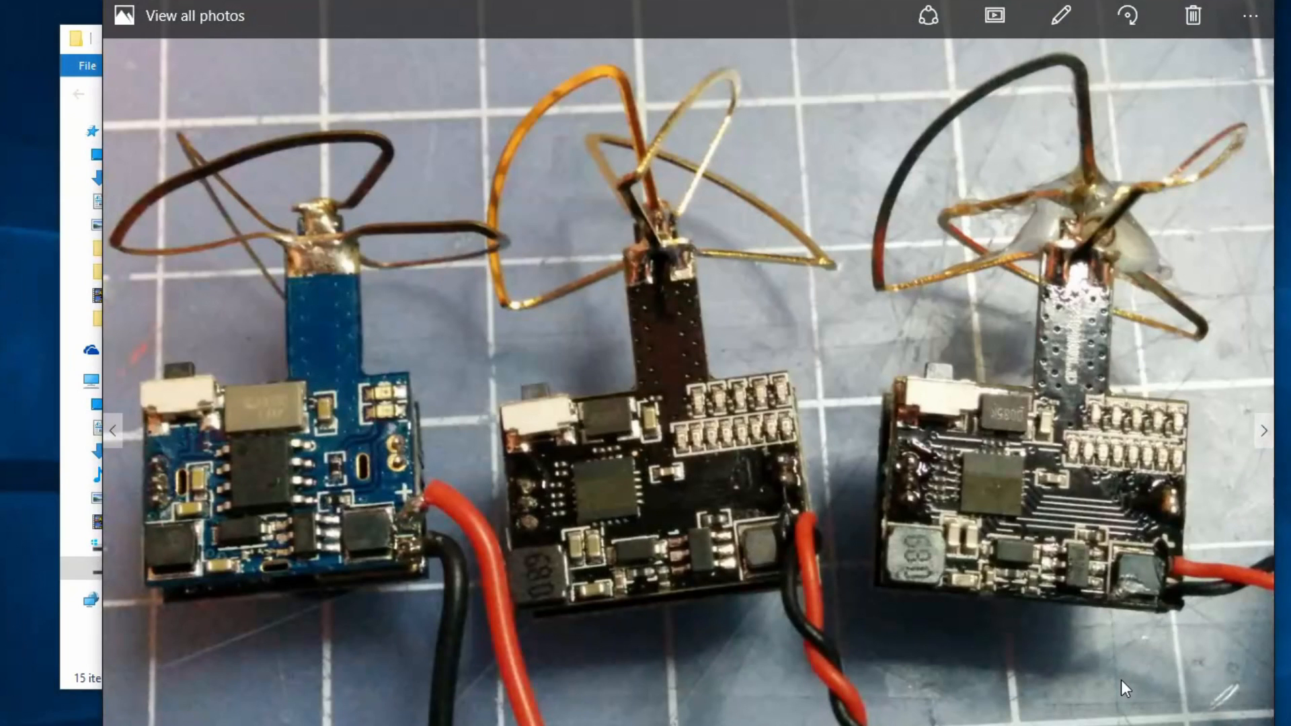
pyautogui.moveTo(1228, 582)
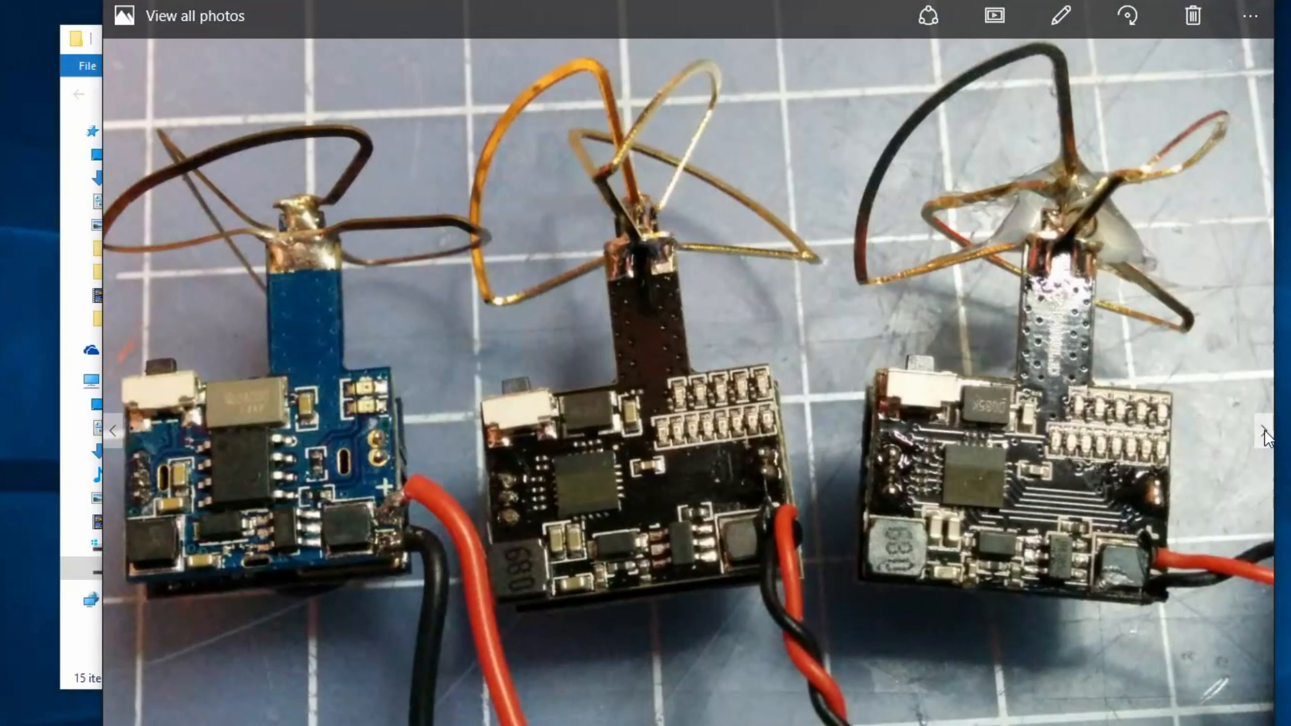
pyautogui.click(1265, 430)
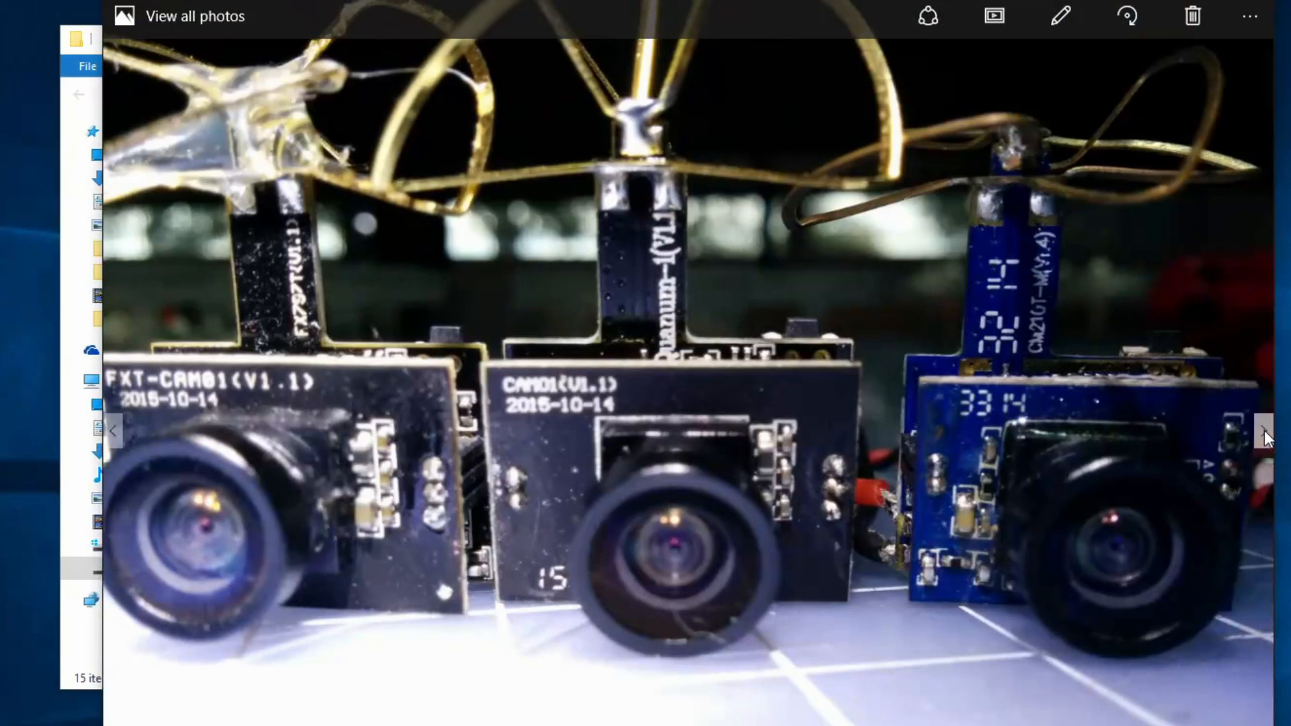
pyautogui.click(1263, 430)
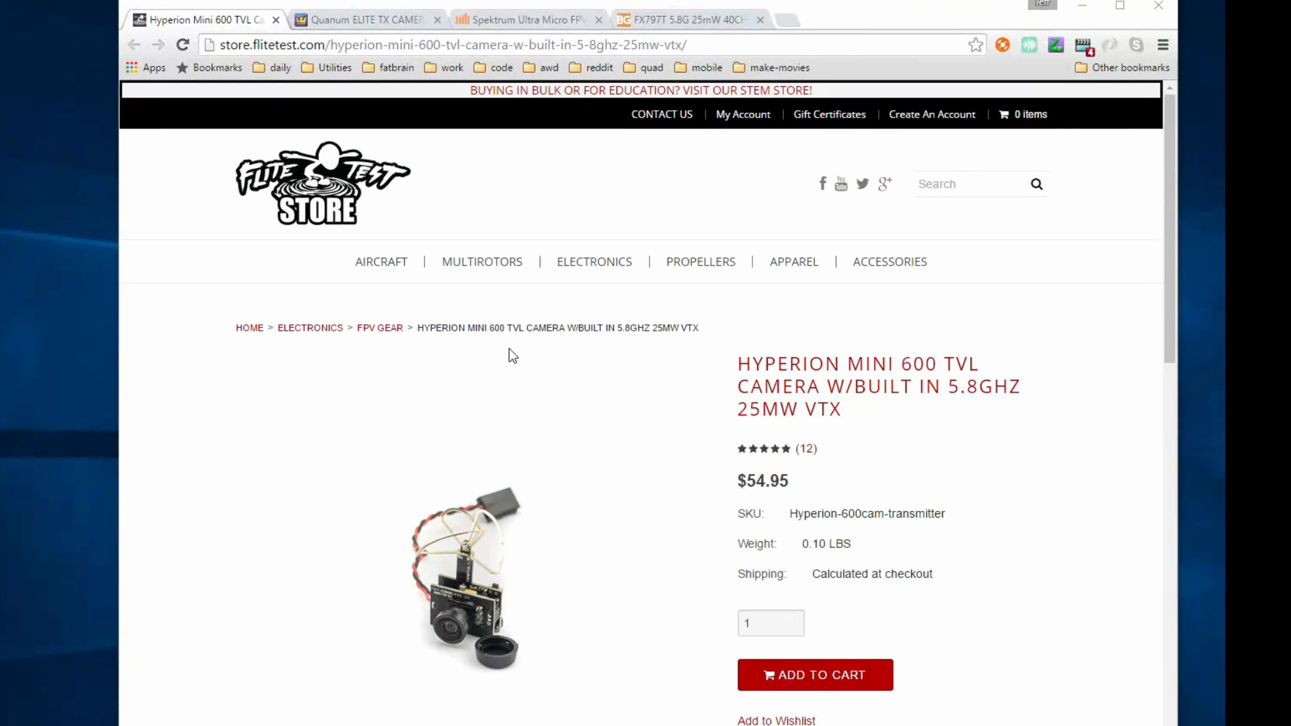
pyautogui.moveTo(322, 68)
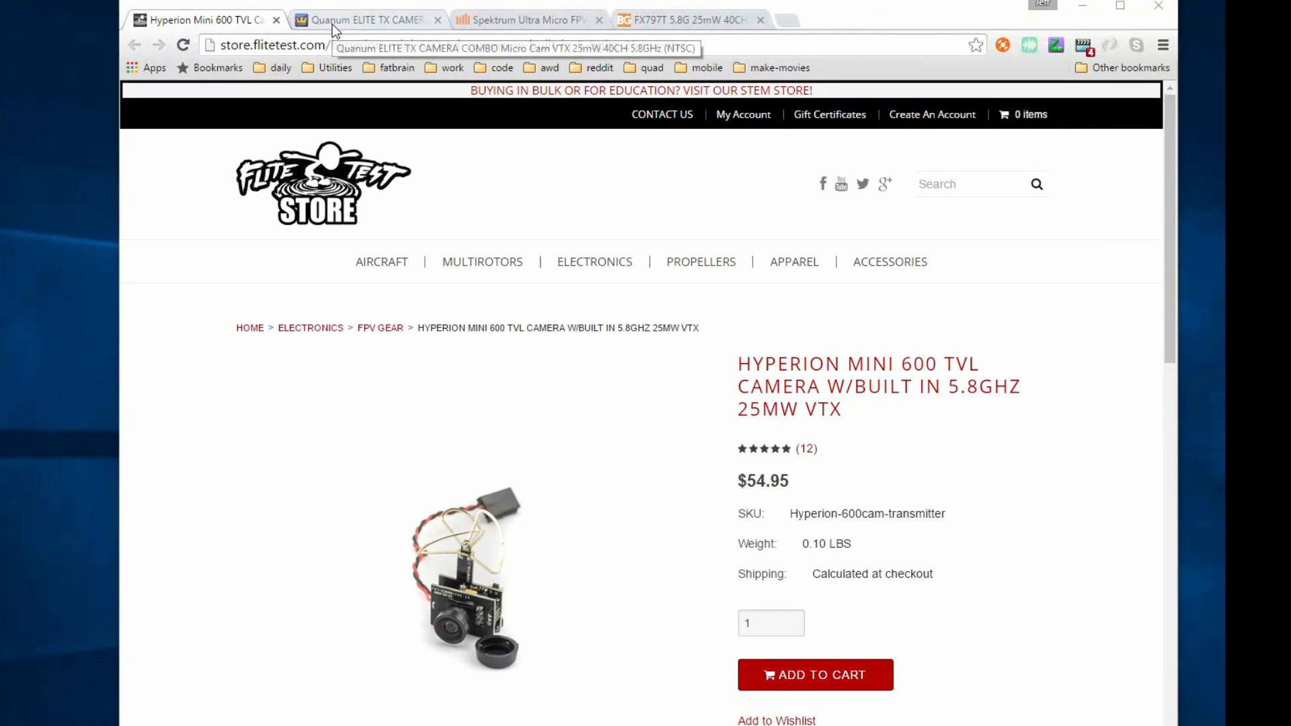
# - Browse the Quanum ELITE TX, Spektrum Ultra Micro and FX797T product pages, viewing another FX797T photo
pyautogui.click(366, 19)
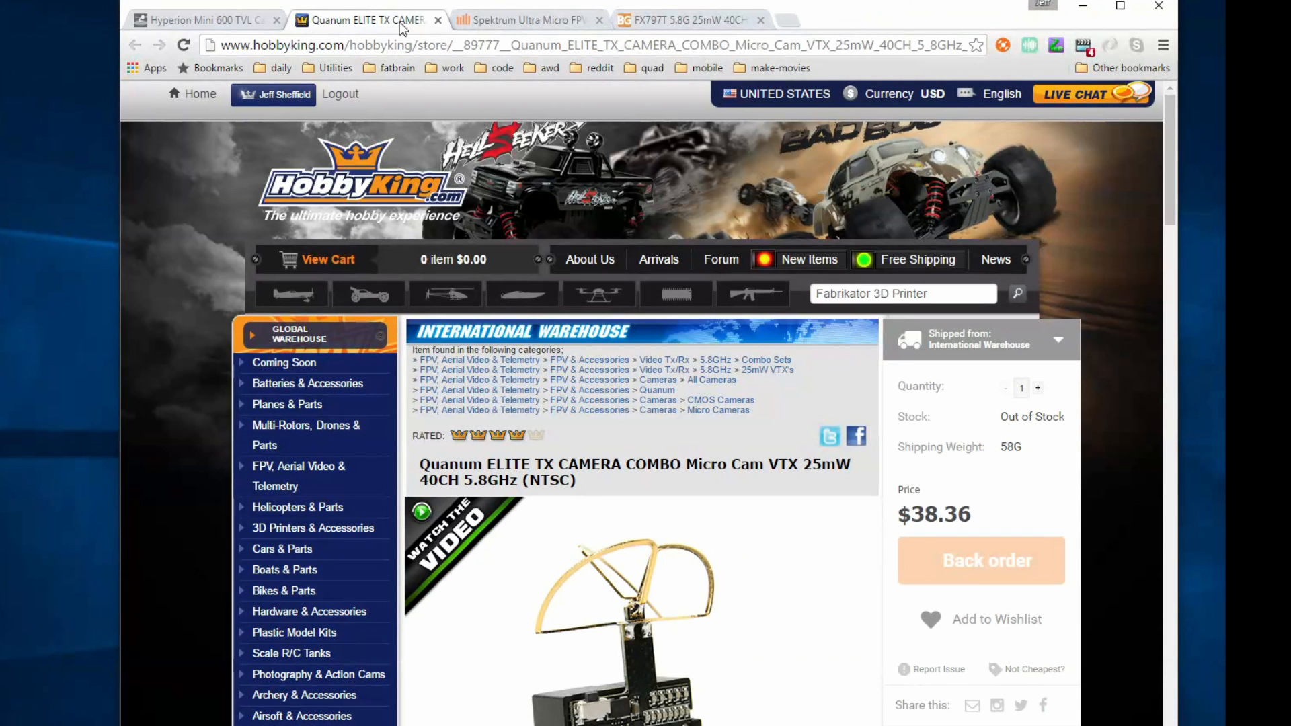
pyautogui.click(525, 20)
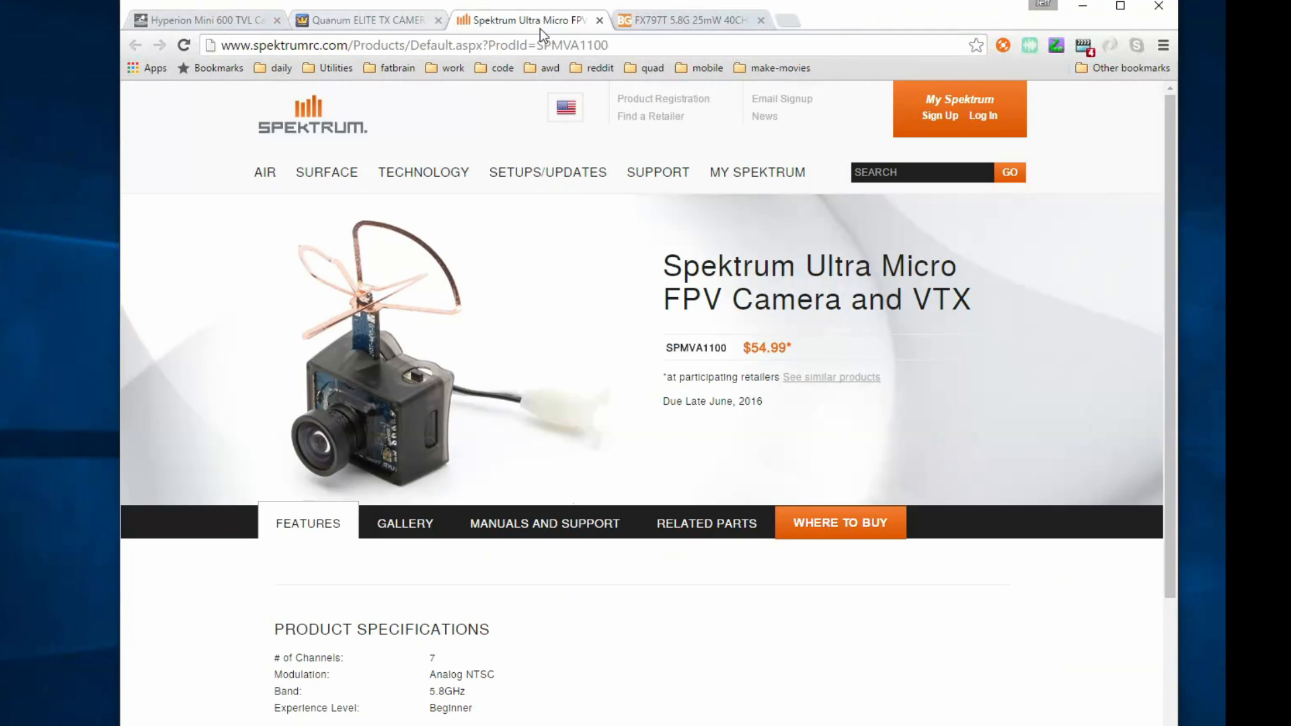
pyautogui.click(690, 20)
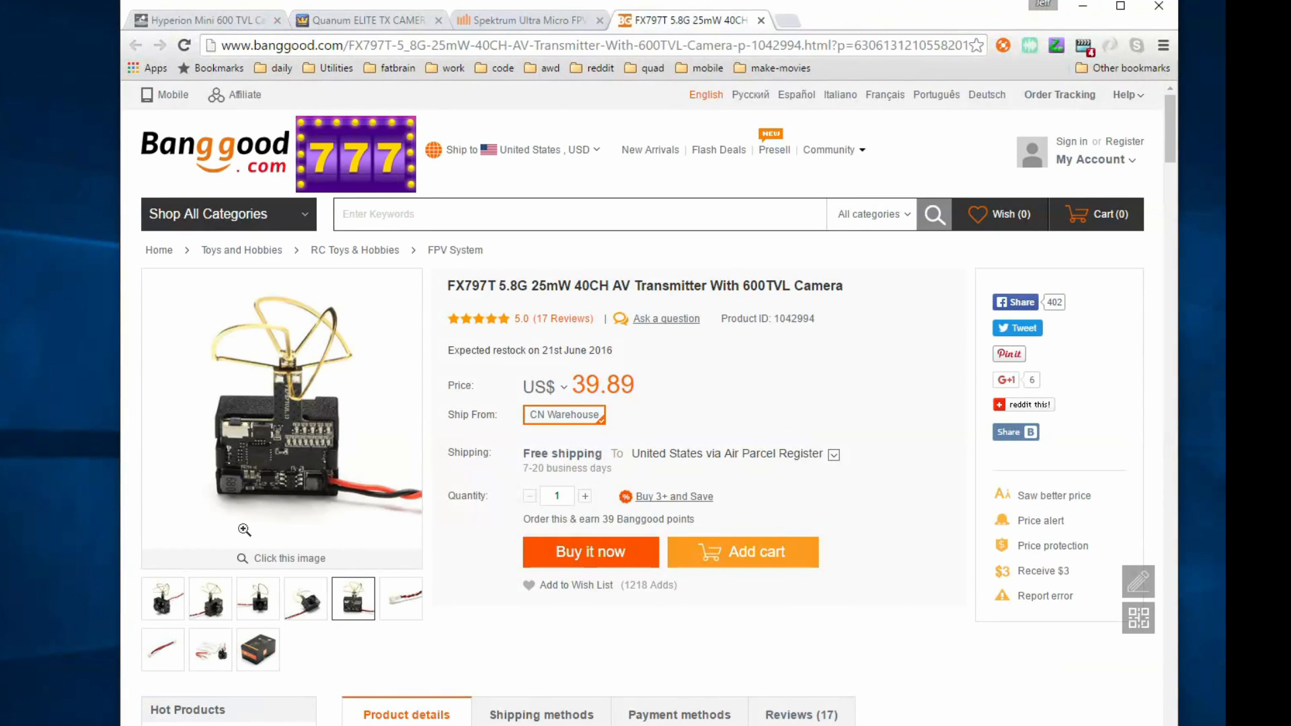
pyautogui.click(163, 598)
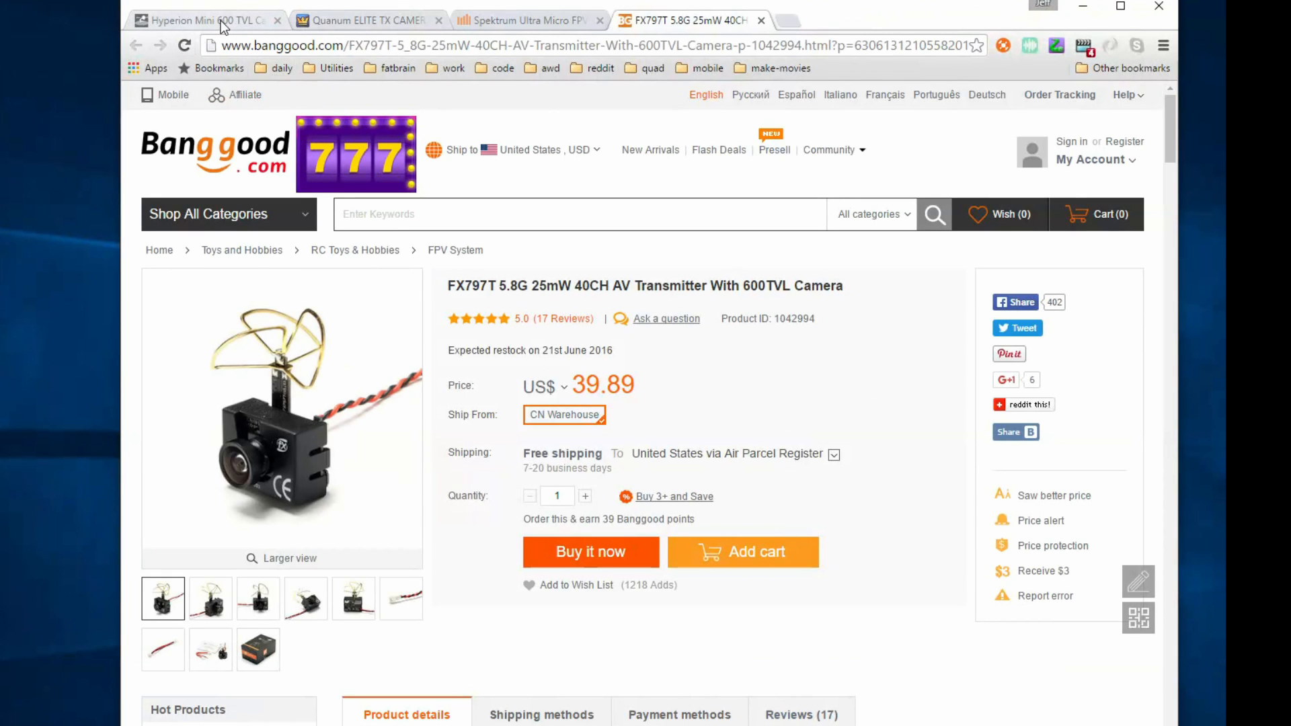
# - Flip between the Hyperion Mini 600 TVL and Quantum ELITE TX pages, ending on the Hyperion listing
pyautogui.click(198, 21)
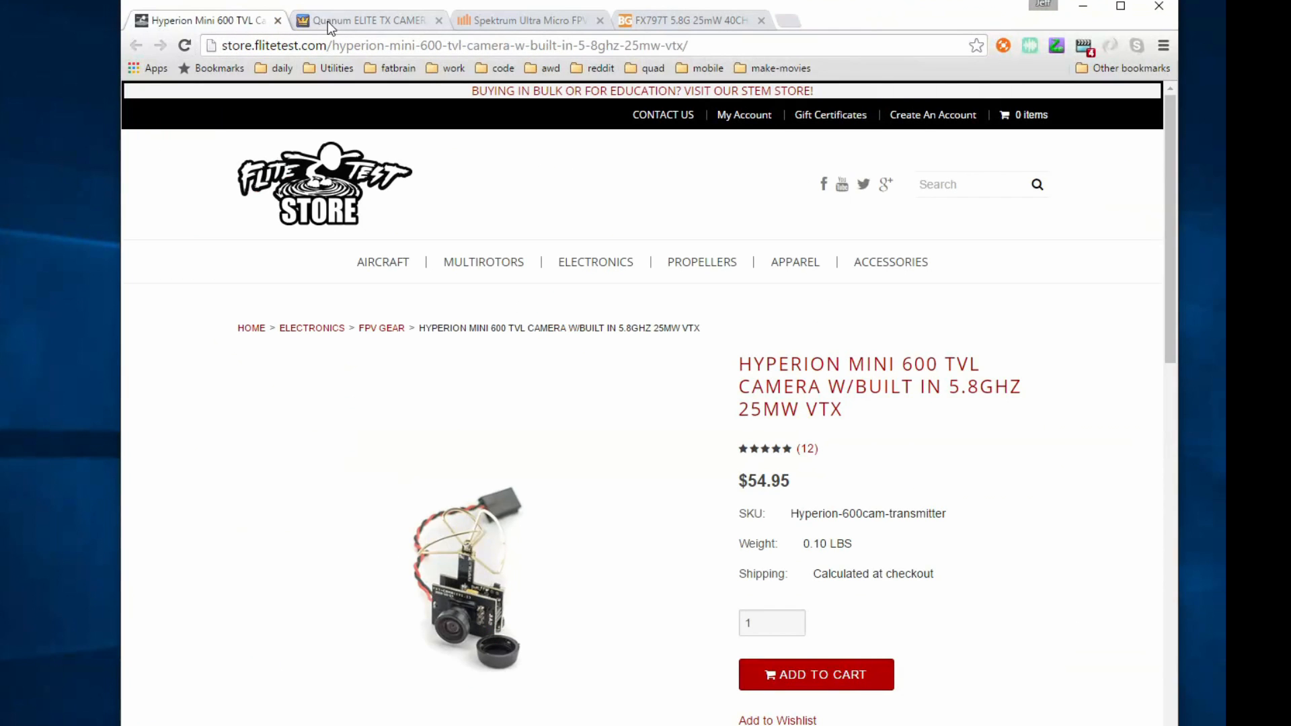
pyautogui.click(366, 20)
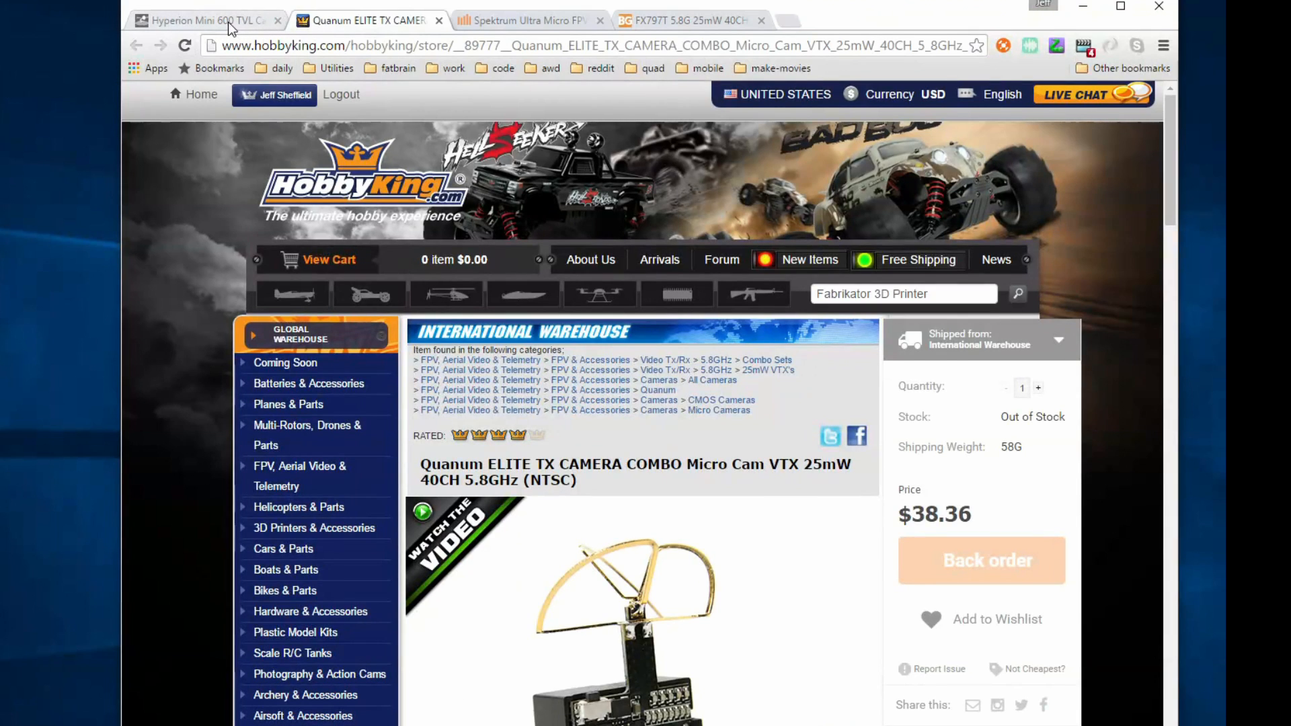
pyautogui.click(202, 21)
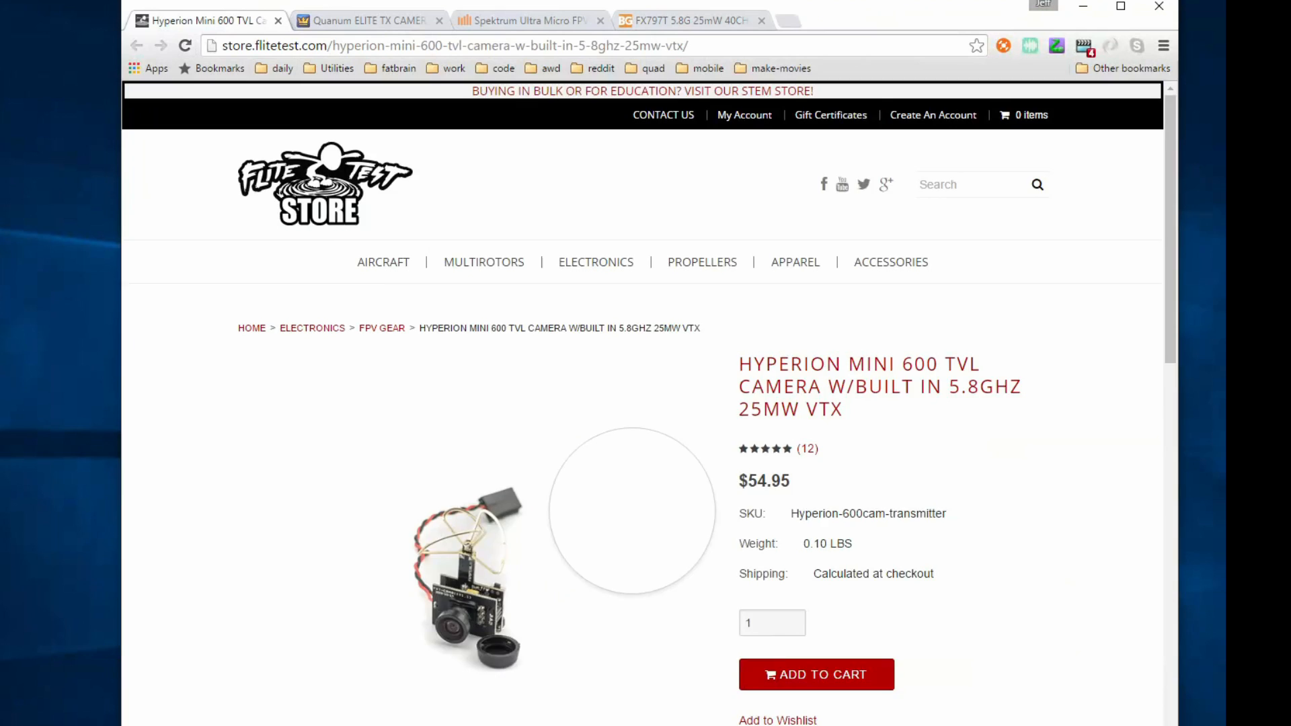
# - Highlight the Hyperion's 1 lux Minimum Illumination spec, then bring up the Quantum ELITE TX specs for comparison
pyautogui.scroll(-3)
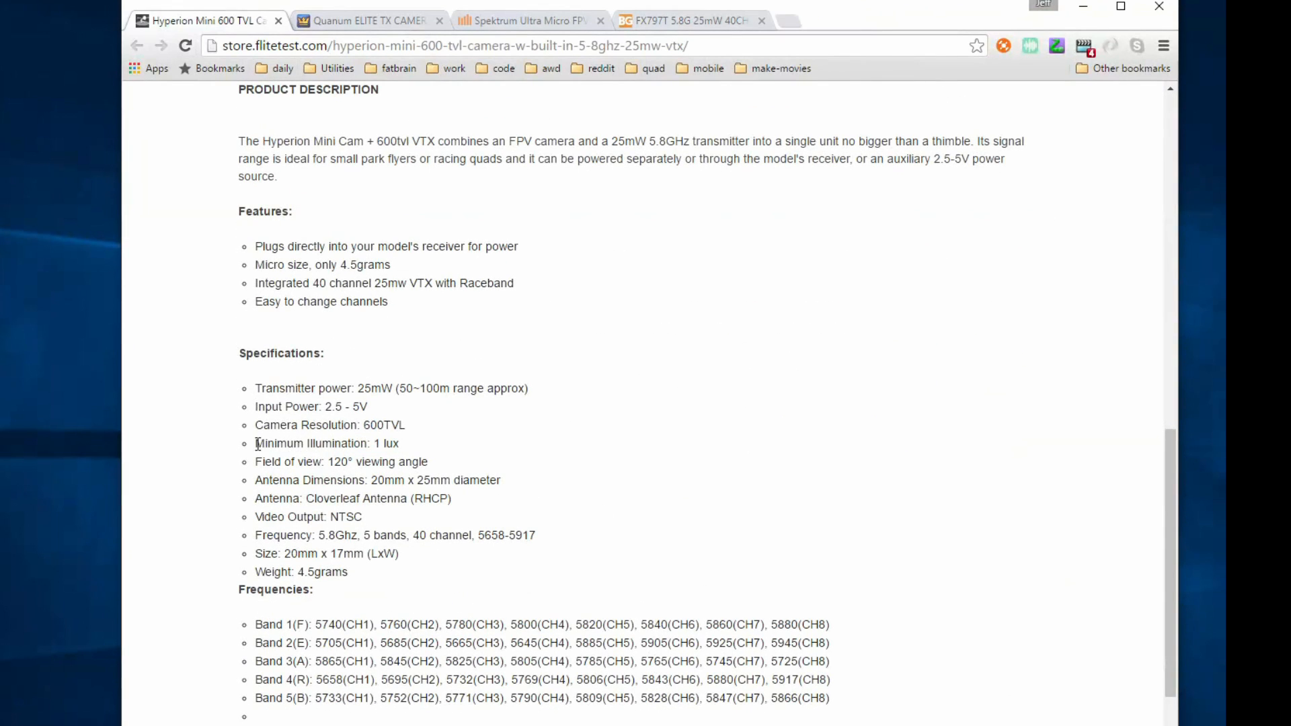
pyautogui.doubleClick(327, 442)
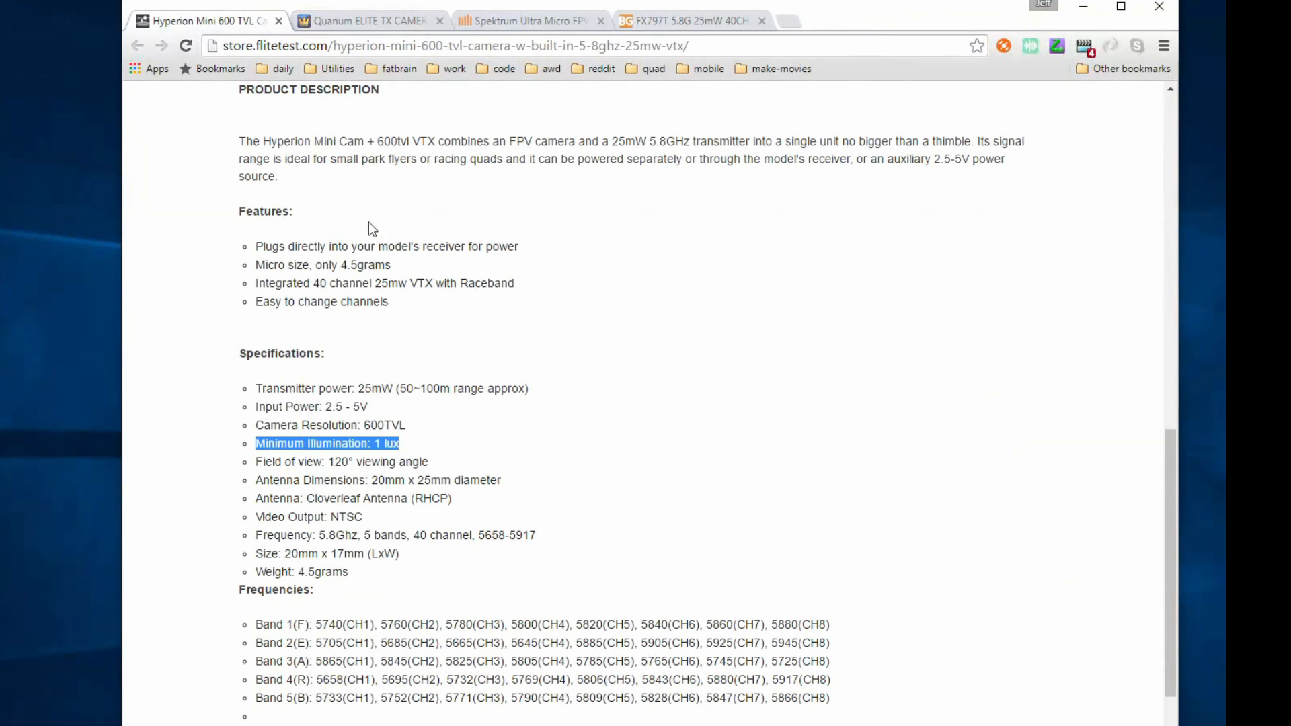
pyautogui.click(365, 20)
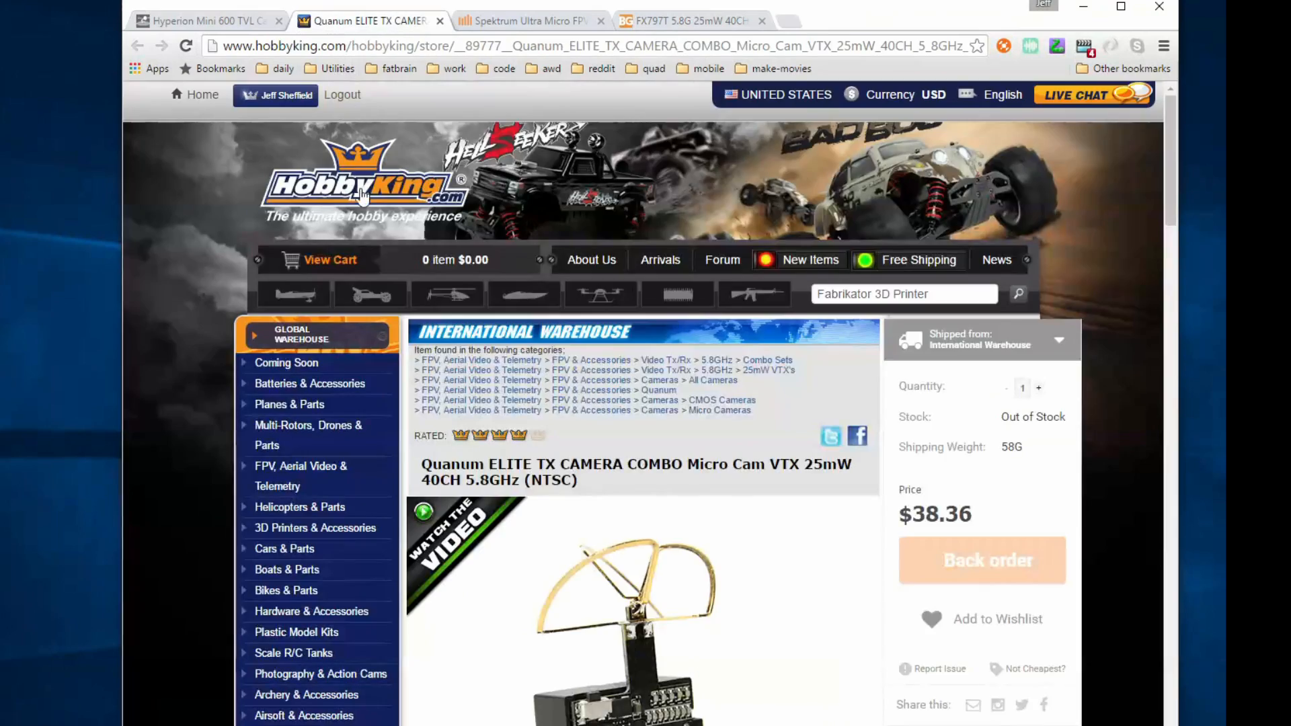
pyautogui.scroll(-3)
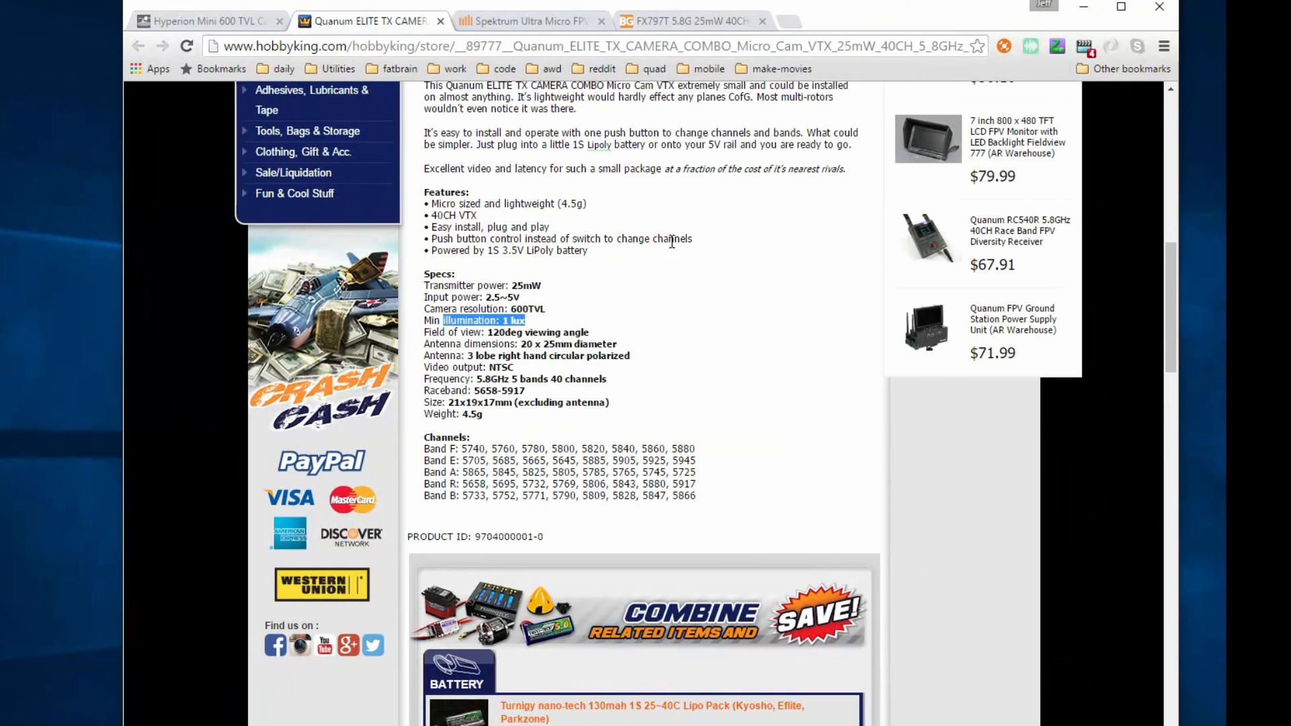
pyautogui.moveTo(769, 325)
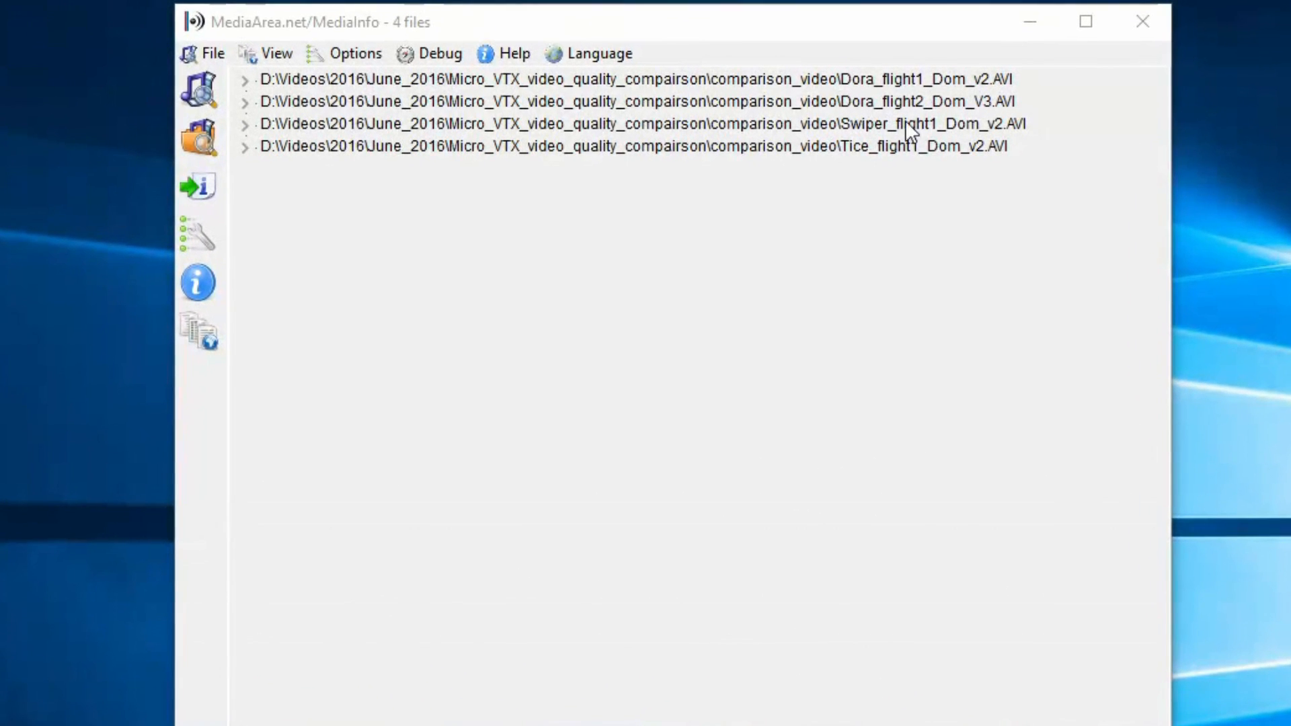
pyautogui.moveTo(954, 119)
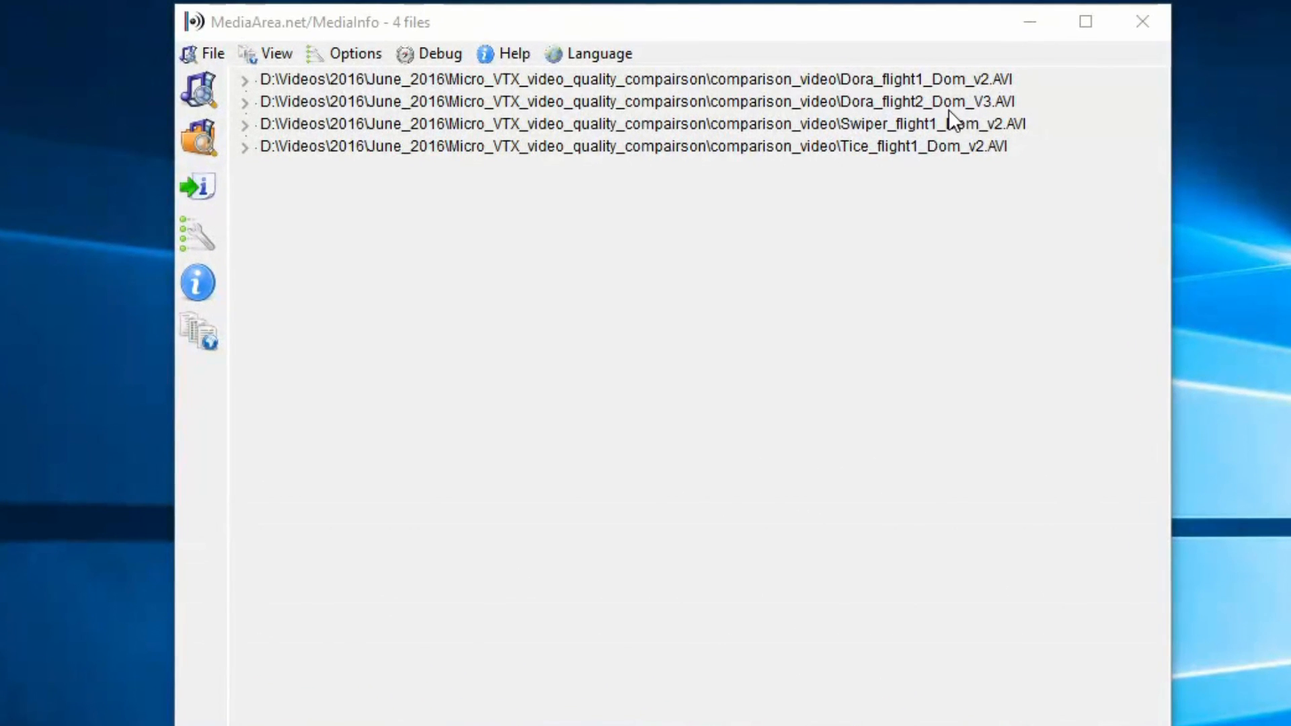
pyautogui.moveTo(791, 131)
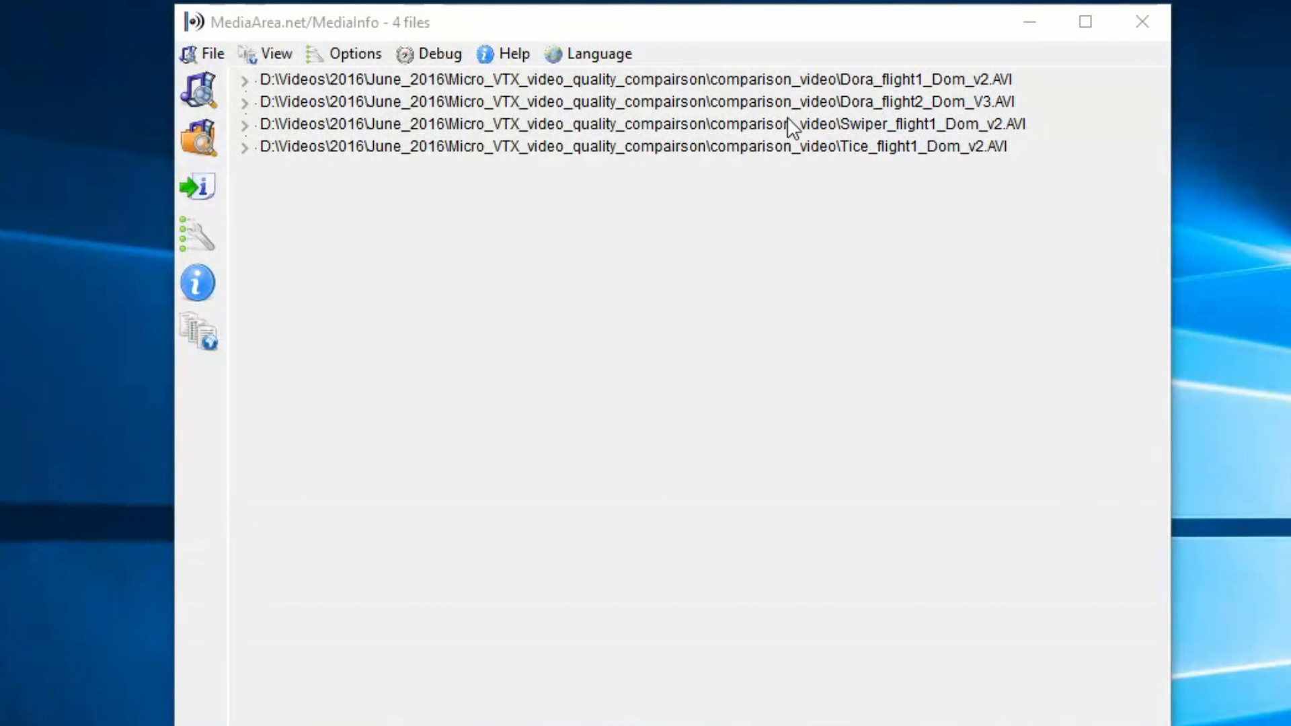
pyautogui.moveTo(449, 177)
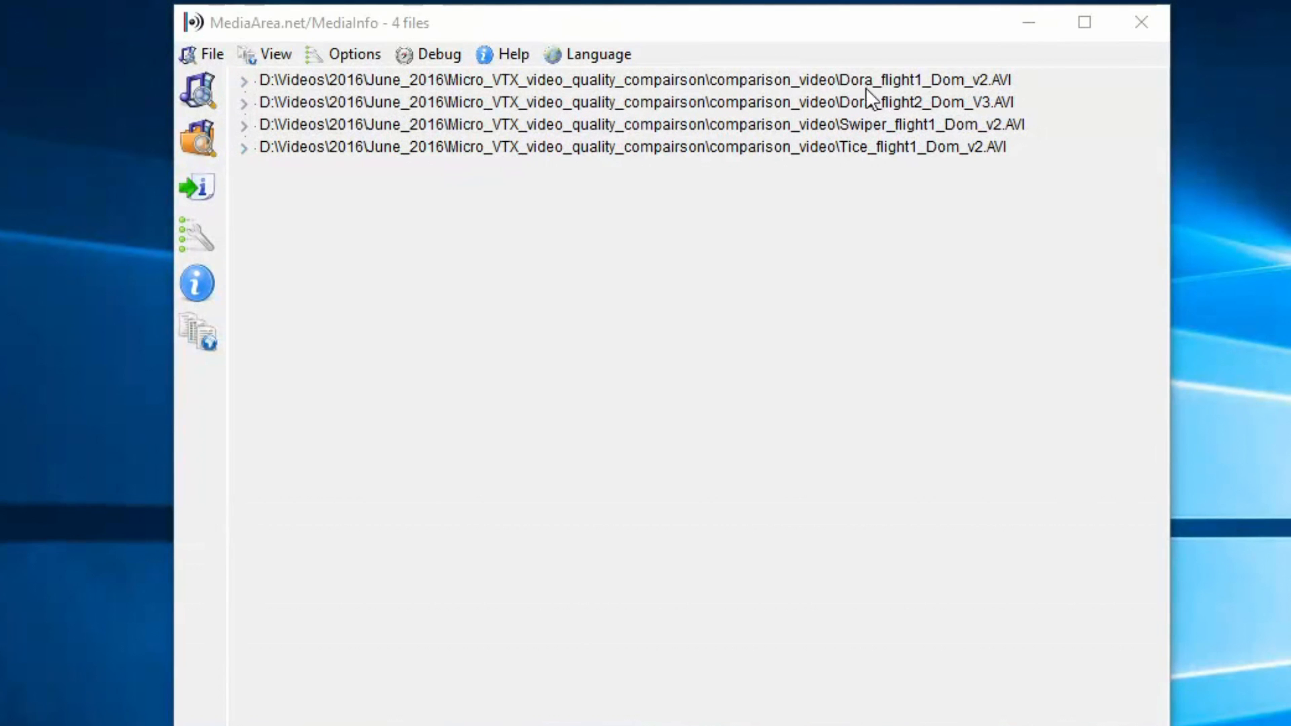
pyautogui.moveTo(889, 119)
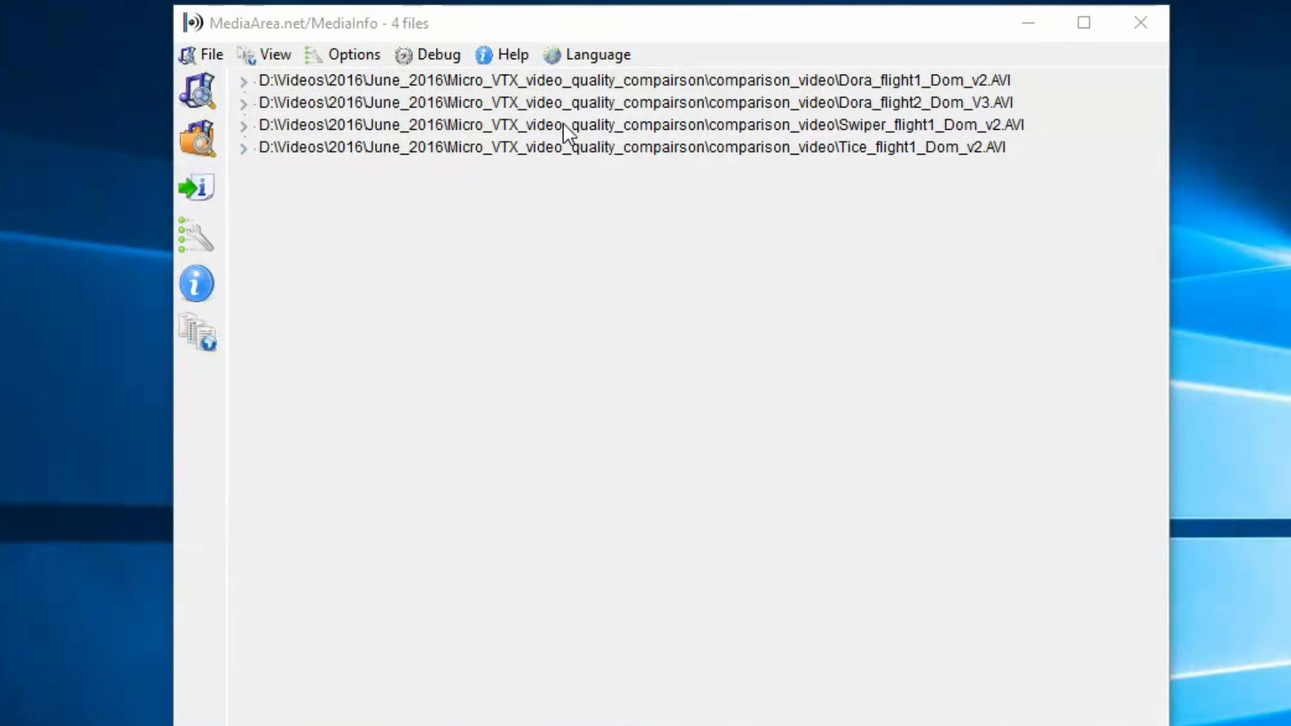
# - Expand the Dora_flight1_Dom_v2.AVI entry to reveal its General, Video and Audio sections
pyautogui.click(244, 79)
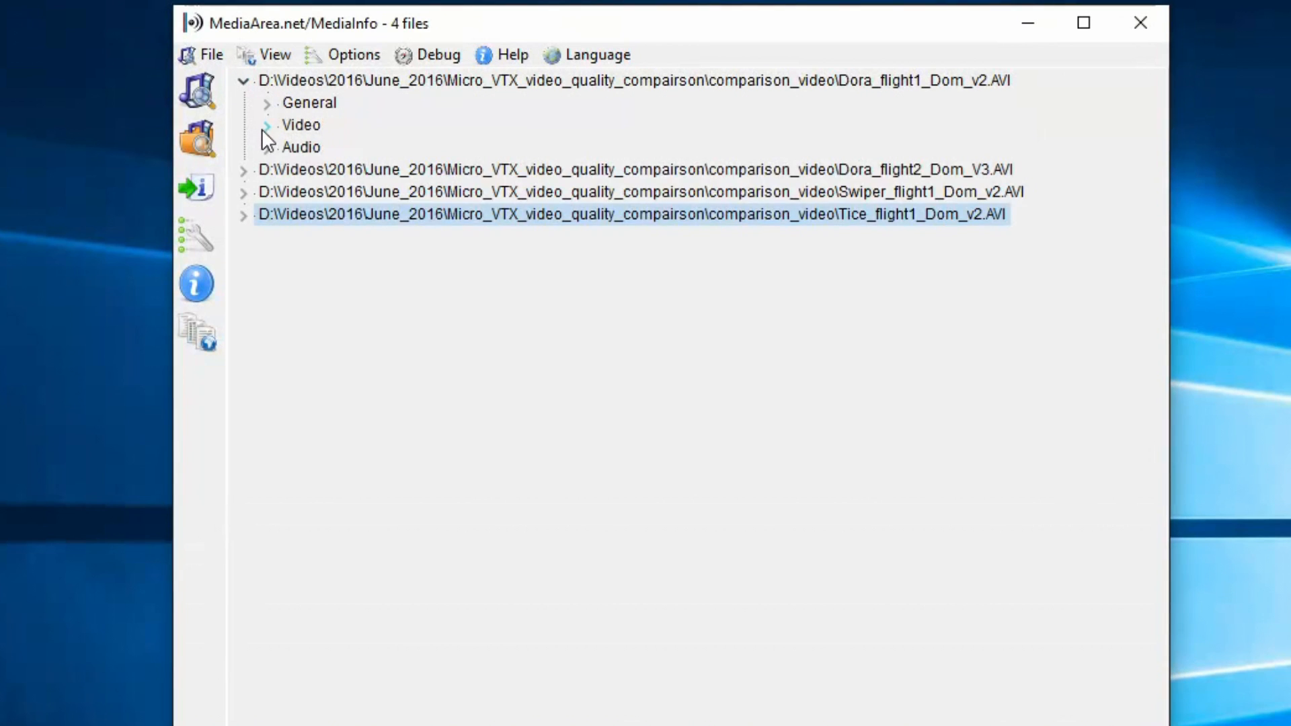
# - Reveal Dora_flight1's 720x480 video stream details and expand Dora_flight2_Dom_V3.AVI for its 640x480 stream
pyautogui.click(265, 125)
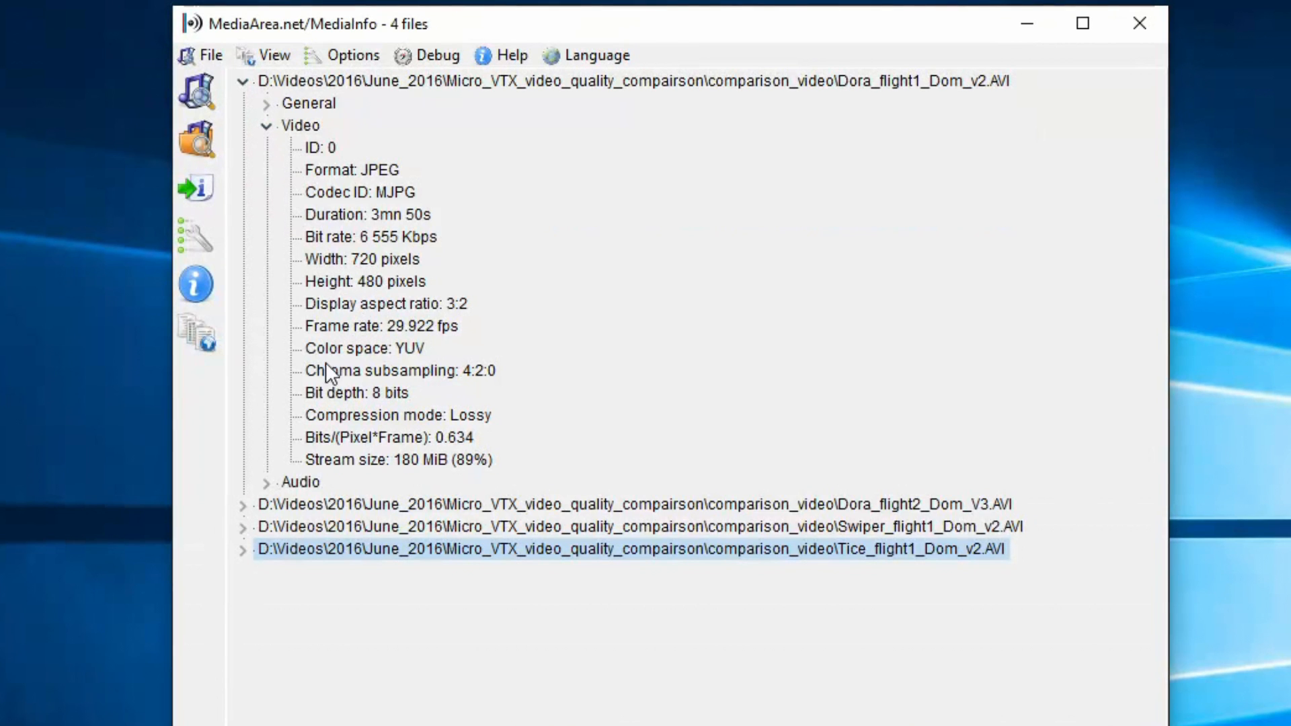
pyautogui.click(242, 504)
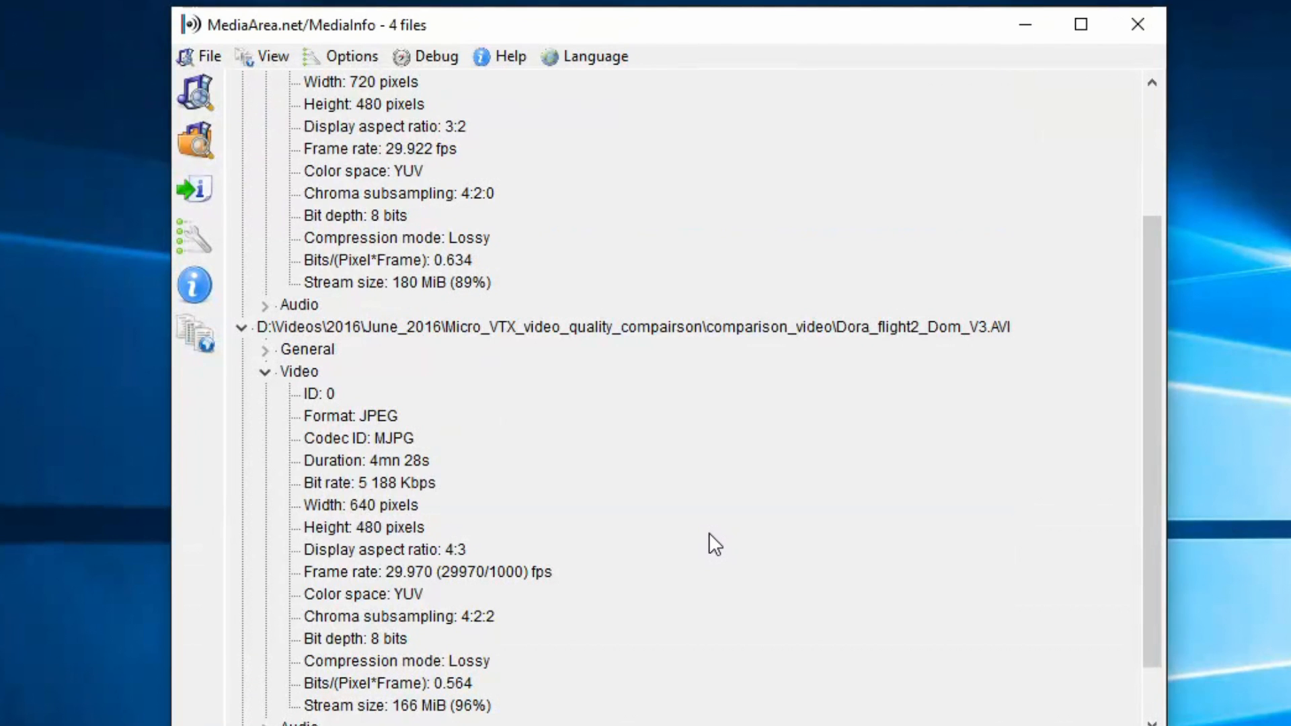
pyautogui.moveTo(667, 514)
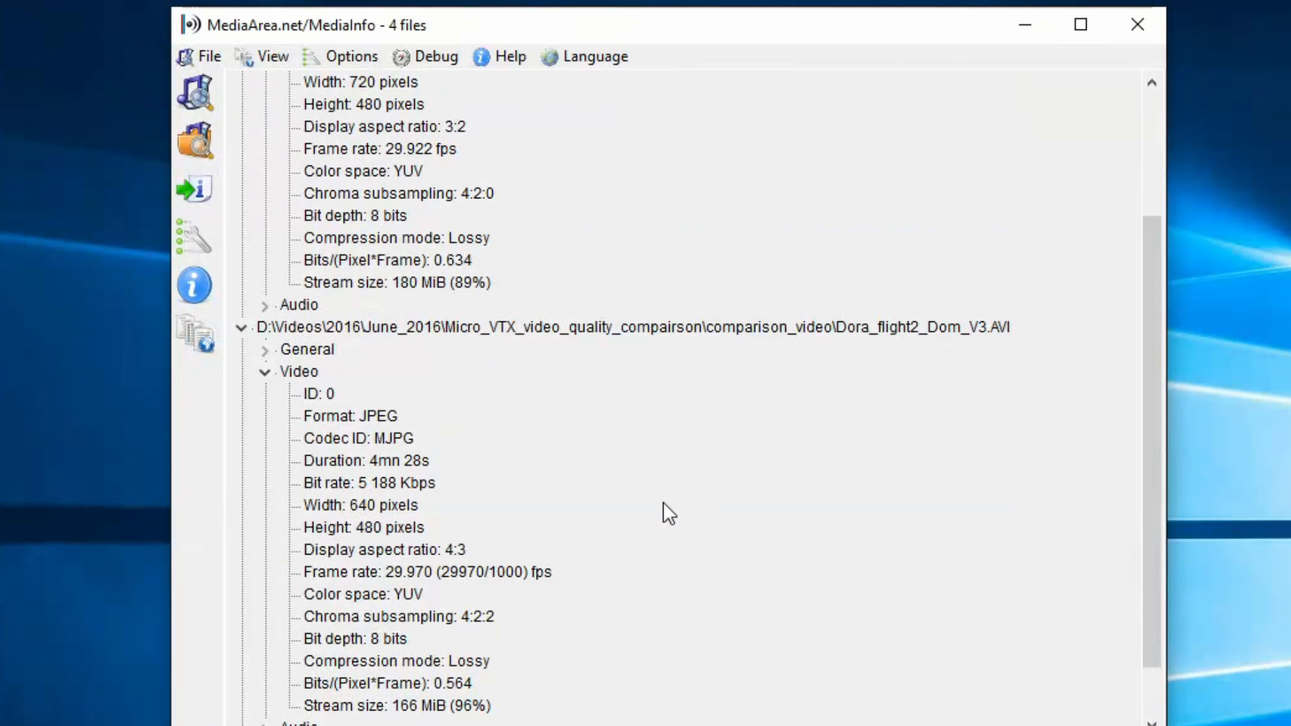
pyautogui.moveTo(590, 468)
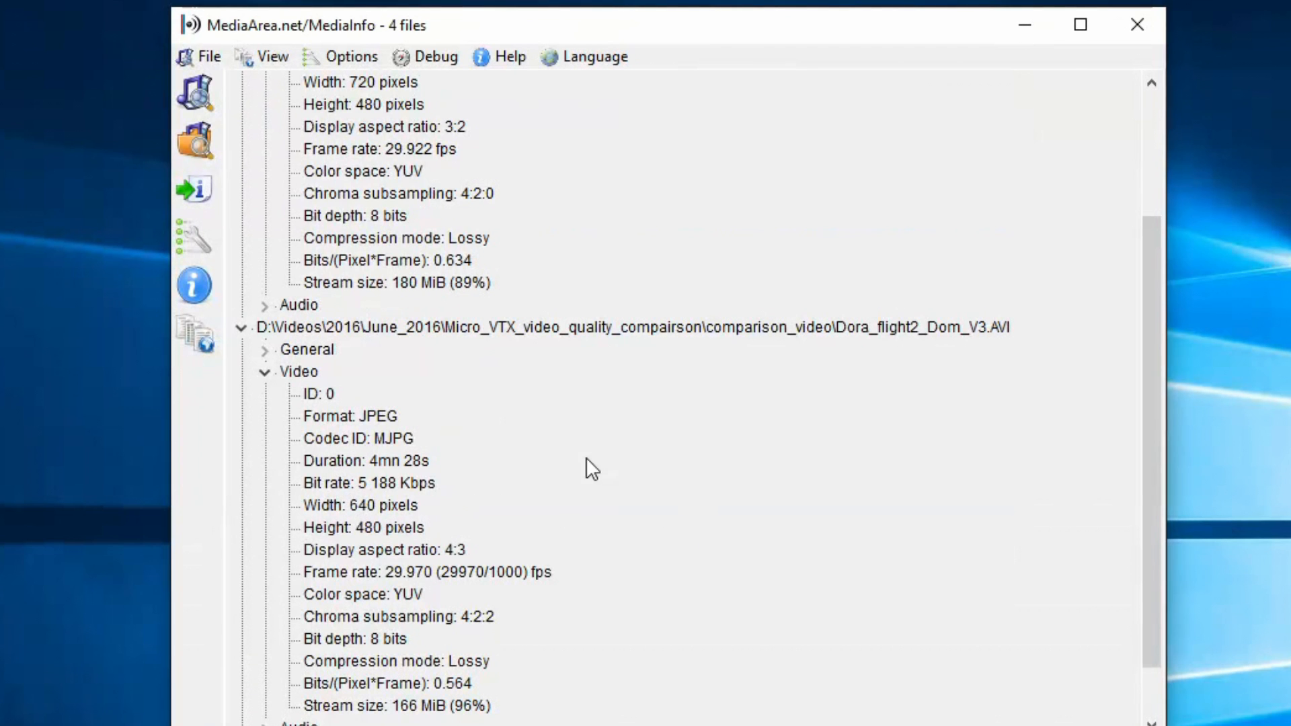